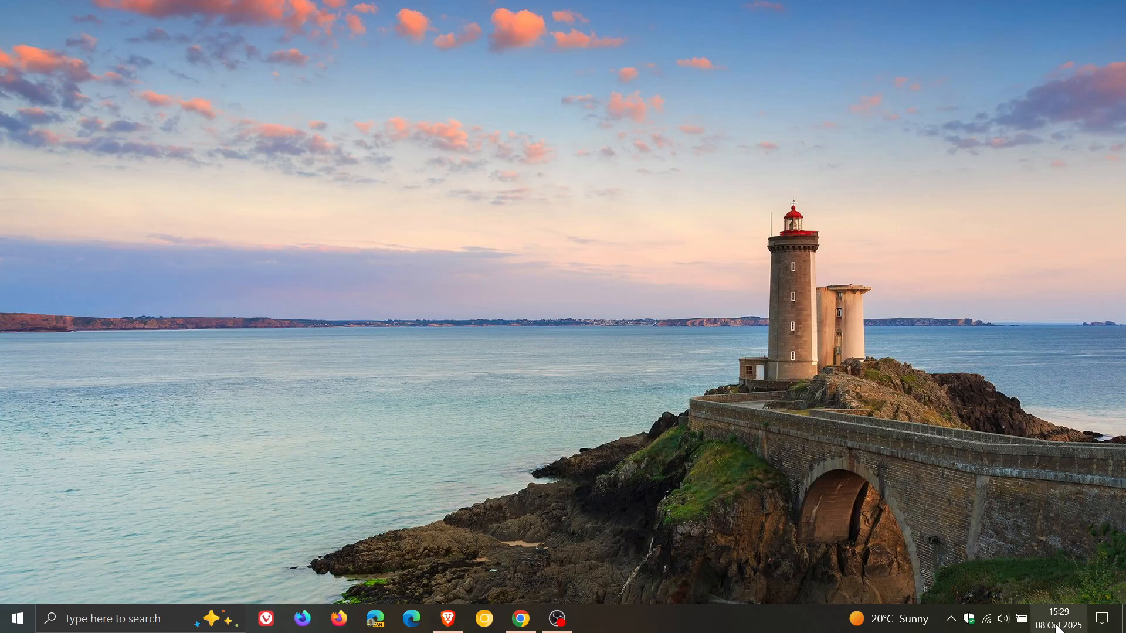
Check October 14 in the taskbar calendar, then close the calendar.
{"action": "left_click", "coordinate": [1056, 617]}
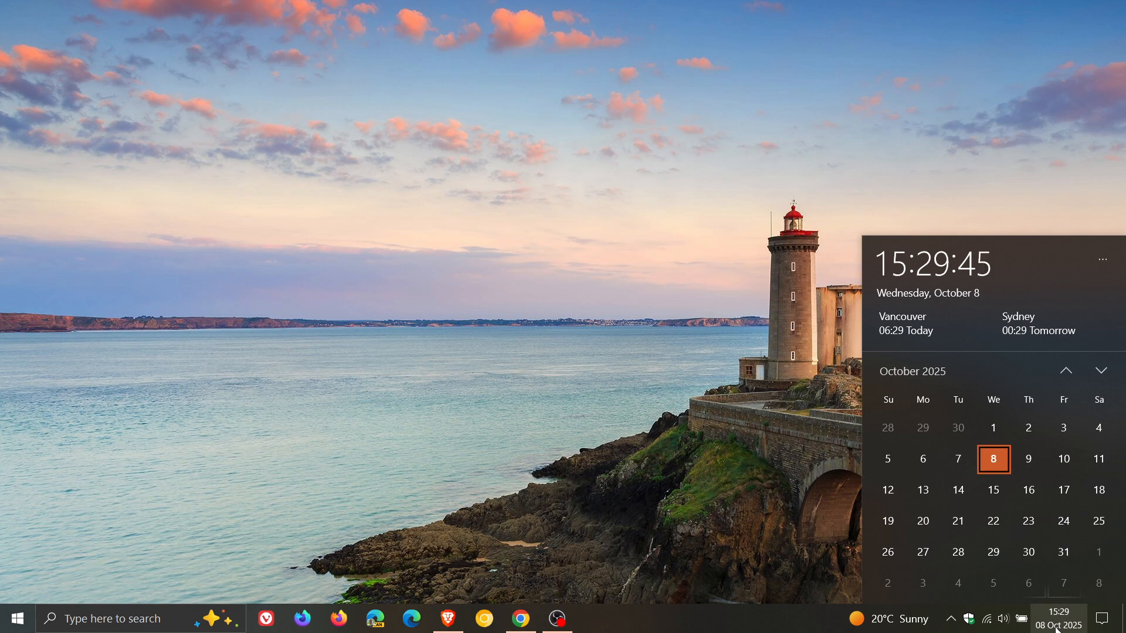
{"action": "left_click", "coordinate": [956, 489]}
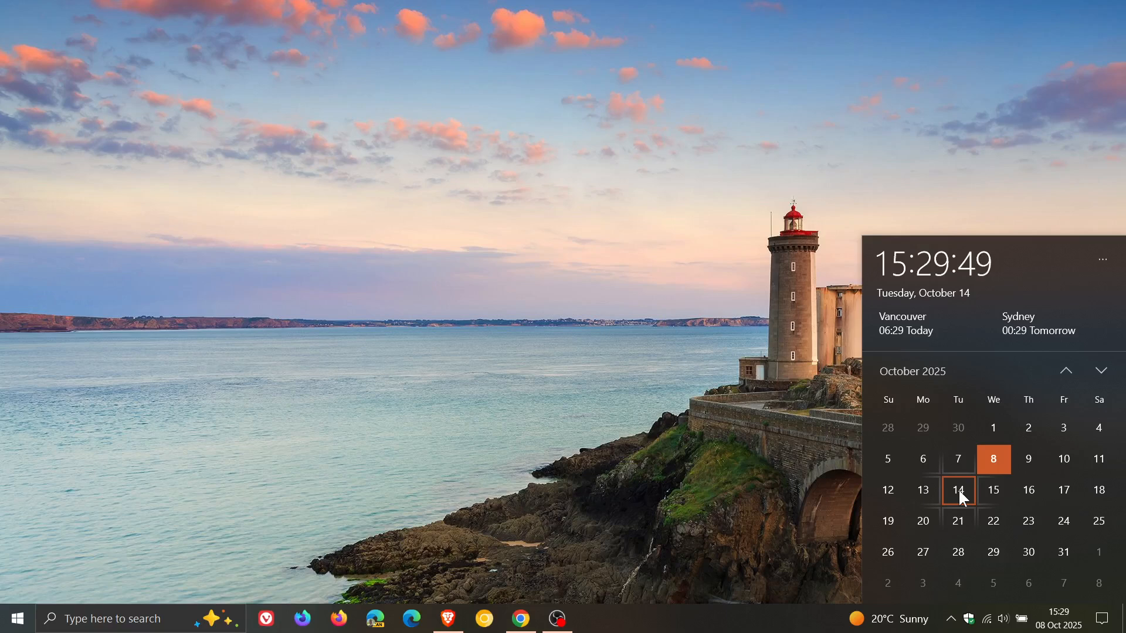
{"action": "left_click", "coordinate": [630, 418]}
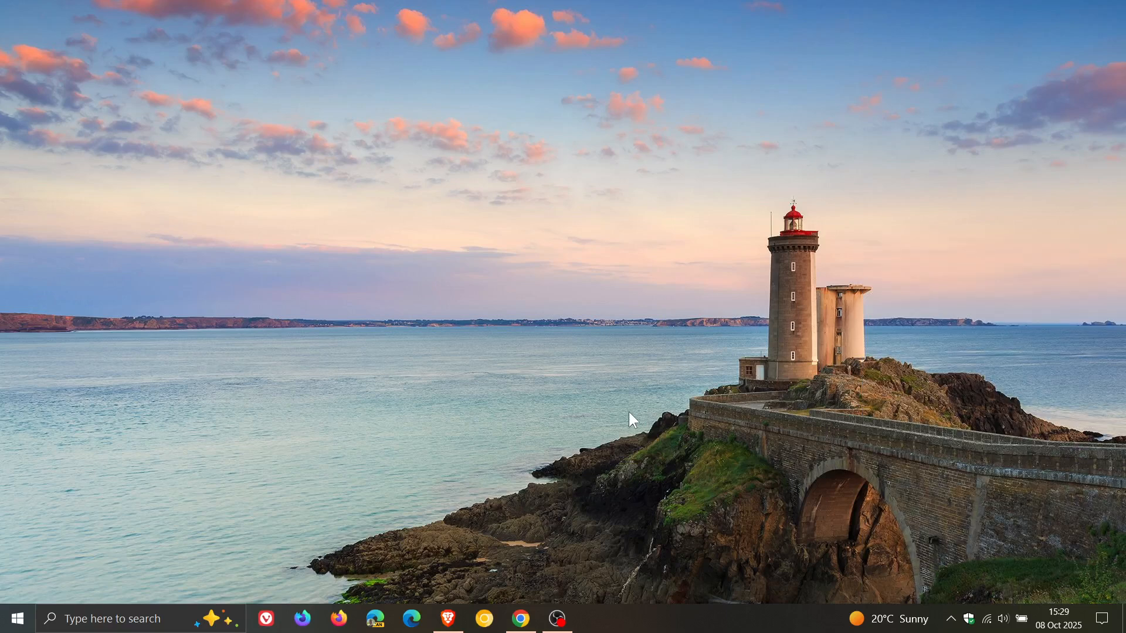
{"action": "mouse_move", "coordinate": [594, 430]}
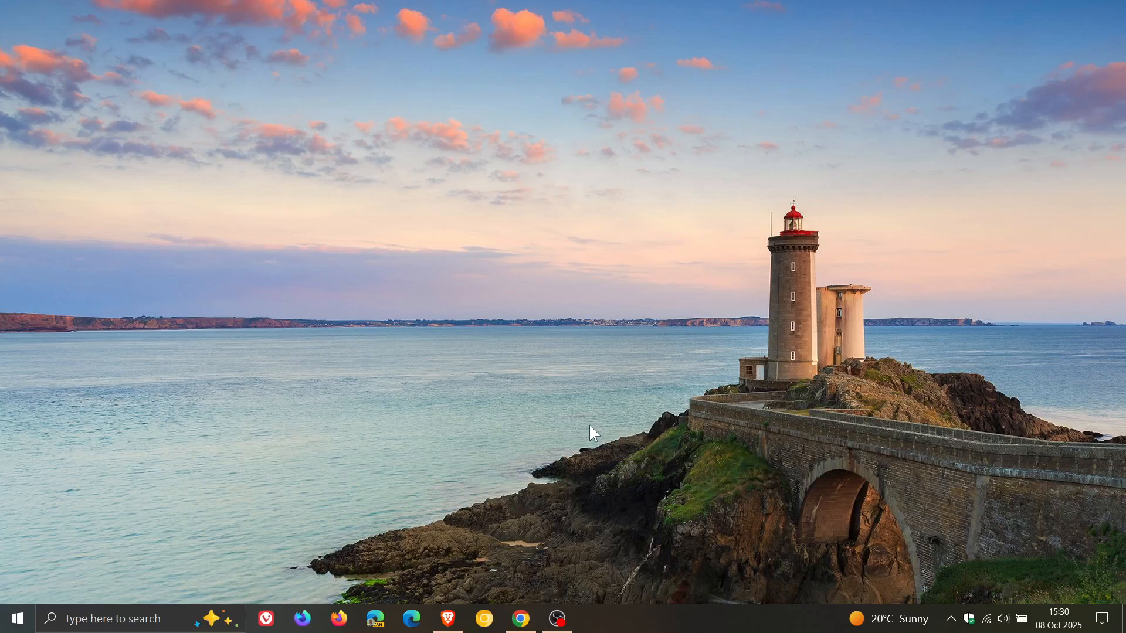
{"action": "mouse_move", "coordinate": [575, 428]}
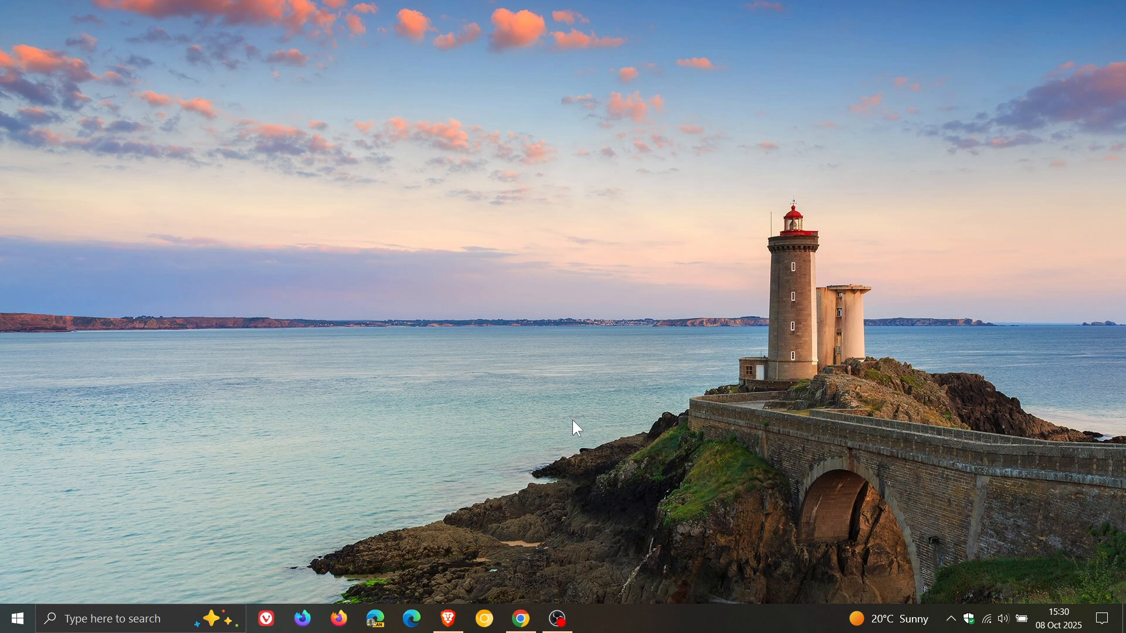
{"action": "mouse_move", "coordinate": [739, 345]}
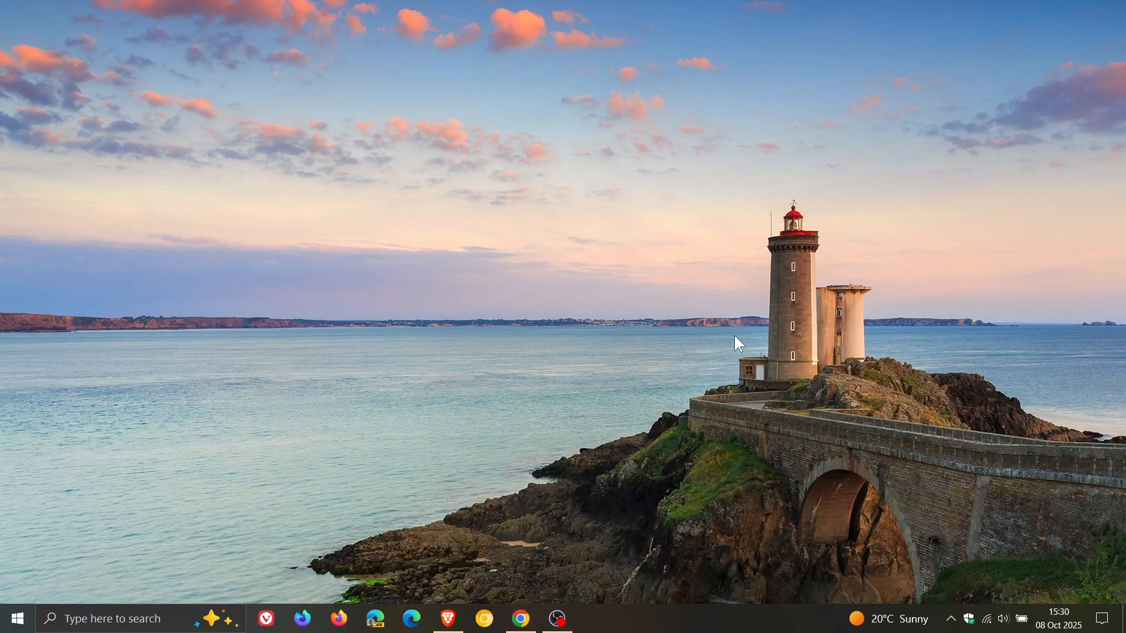
{"action": "left_click", "coordinate": [14, 618]}
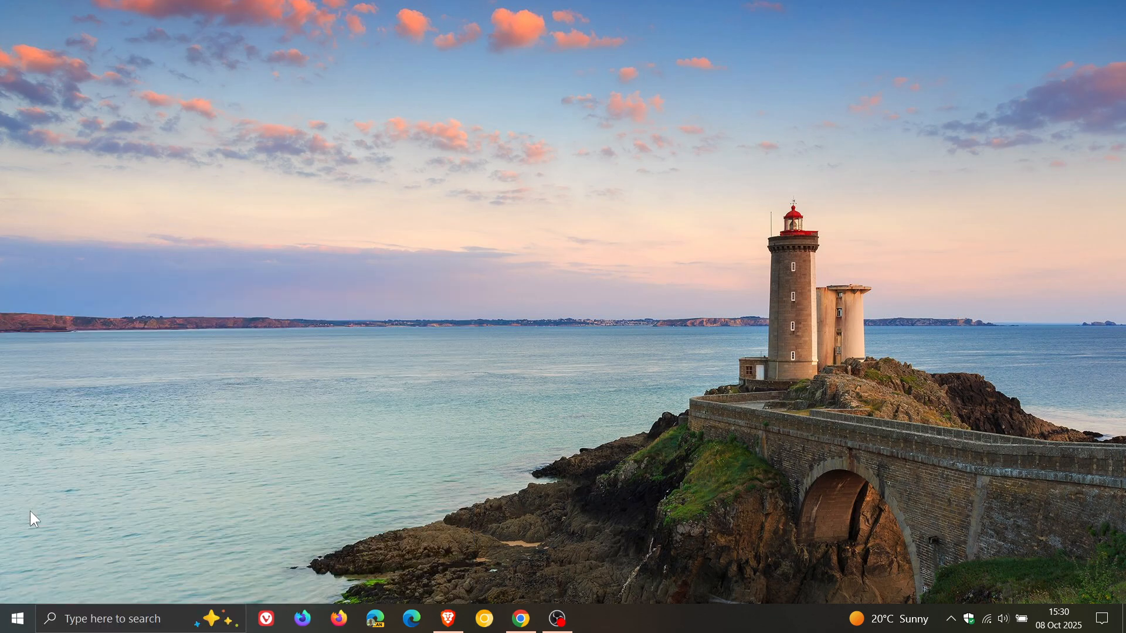
Browse to OneDrive Documents > Programs in File Explorer and launch WhyNotWin11.
{"action": "left_click", "coordinate": [592, 618]}
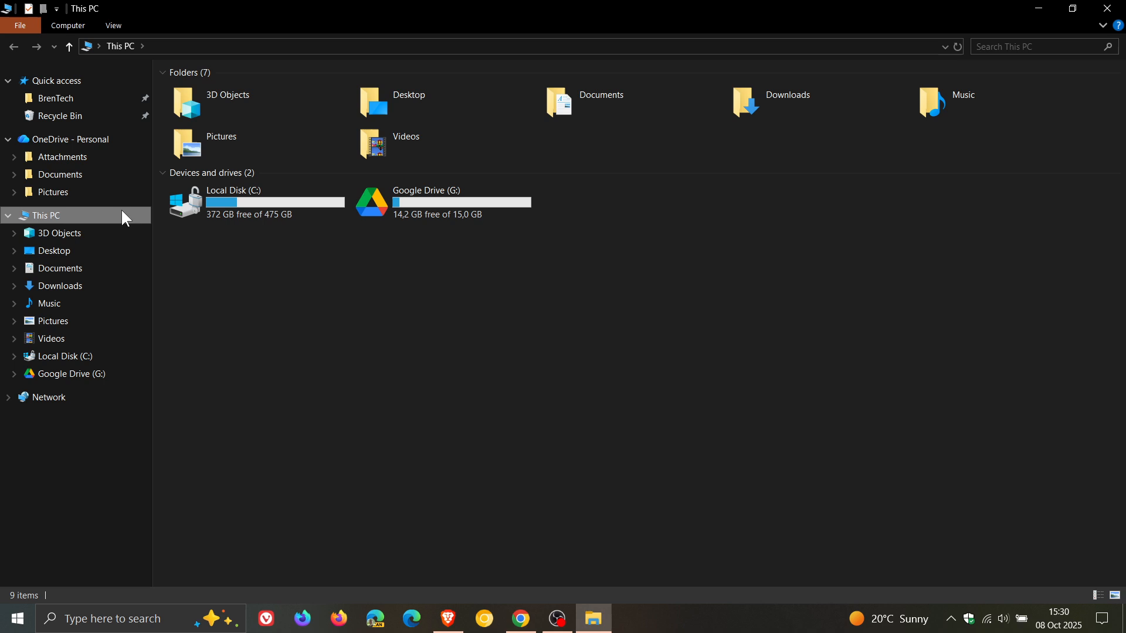
{"action": "left_click", "coordinate": [60, 175]}
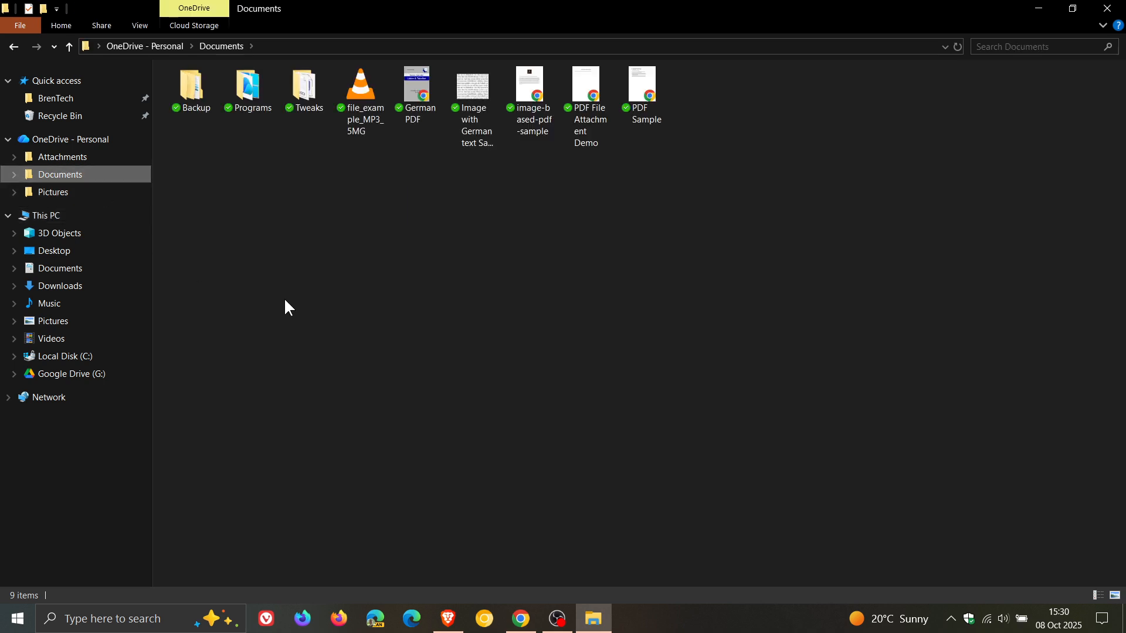
{"action": "mouse_move", "coordinate": [253, 218]}
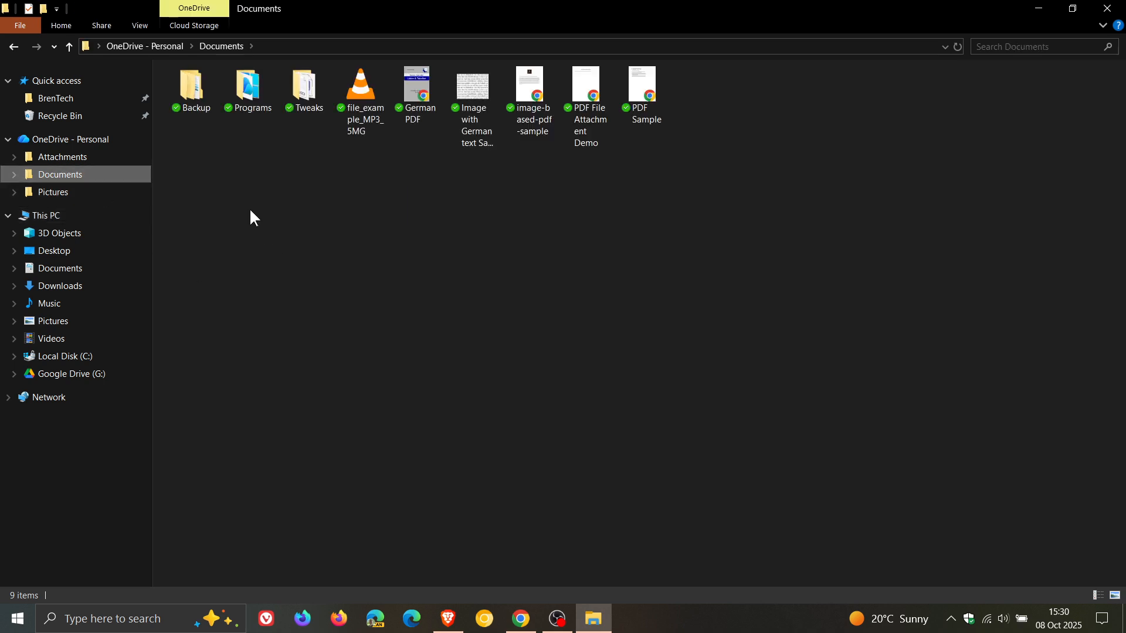
{"action": "left_click", "coordinate": [247, 84]}
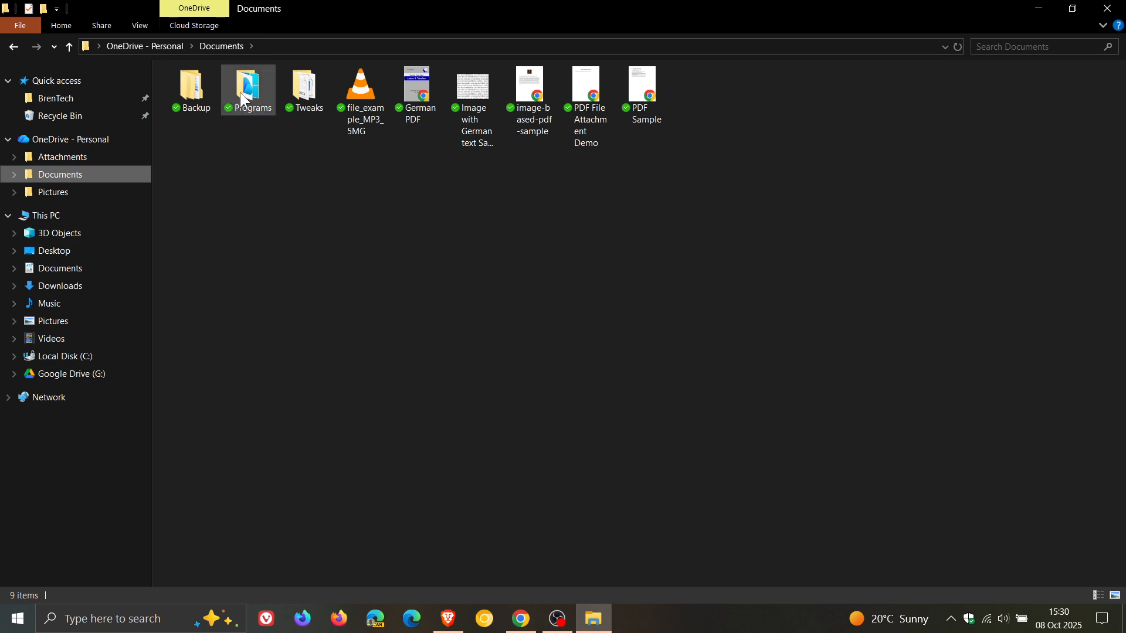
{"action": "double_click", "coordinate": [248, 85]}
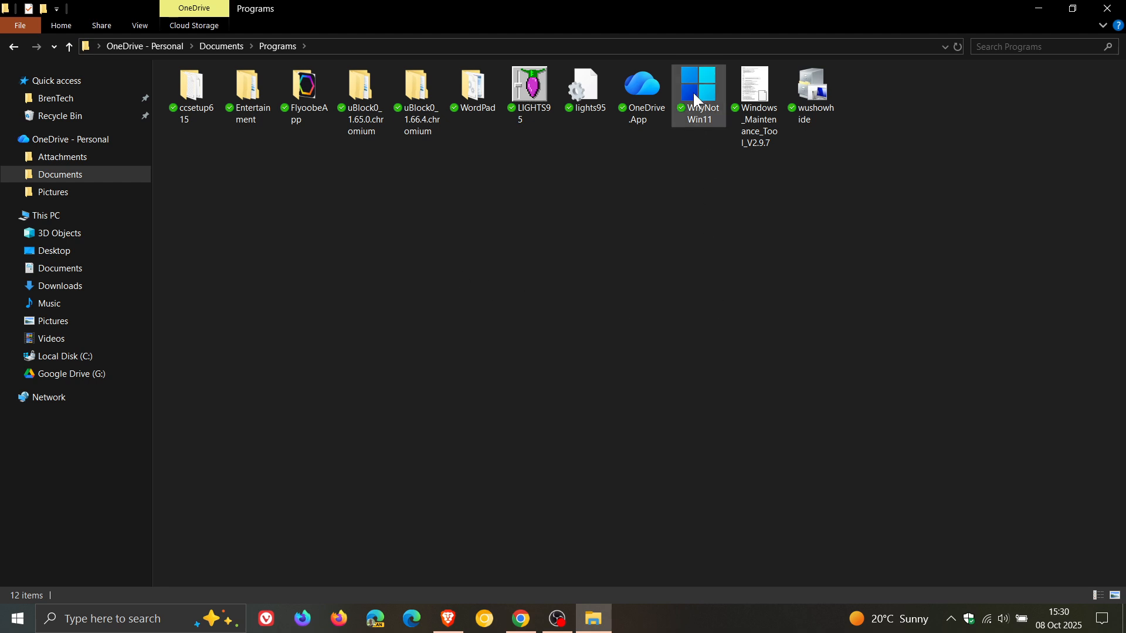
{"action": "double_click", "coordinate": [697, 79]}
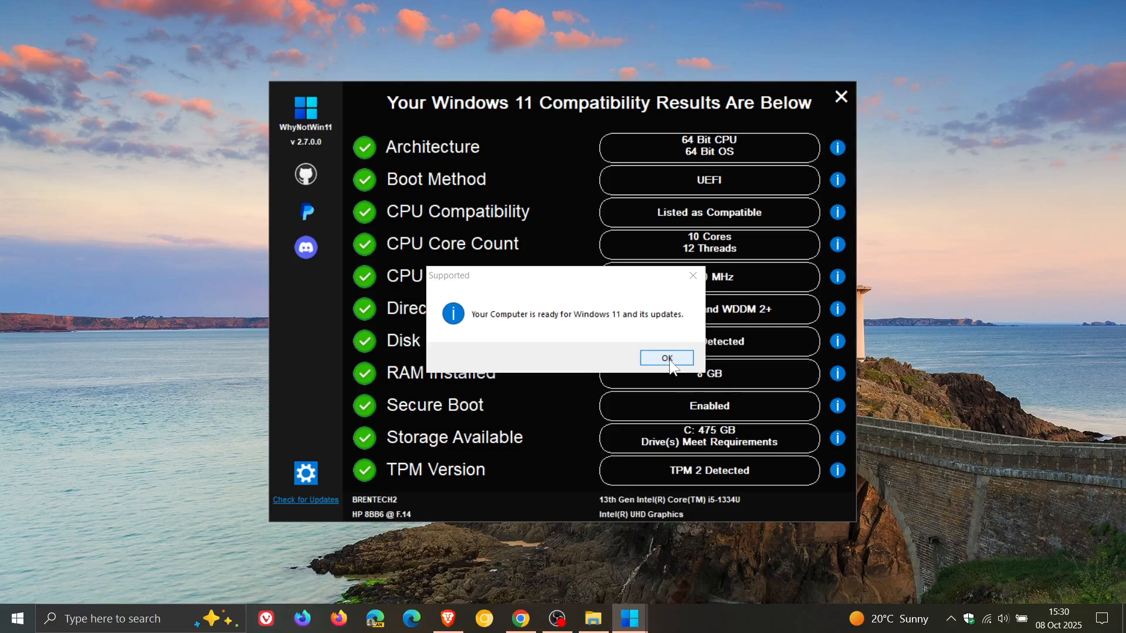
Dismiss the 'Windows 11 ready' message to reveal the all-passing checks.
{"action": "left_click", "coordinate": [665, 358]}
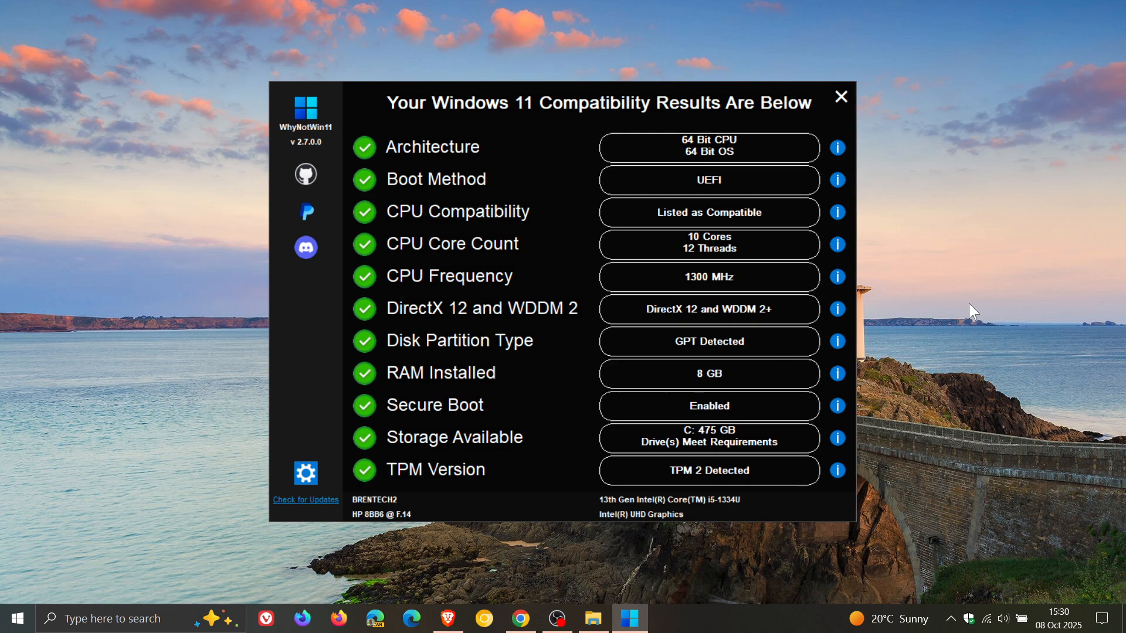
{"action": "mouse_move", "coordinate": [962, 284]}
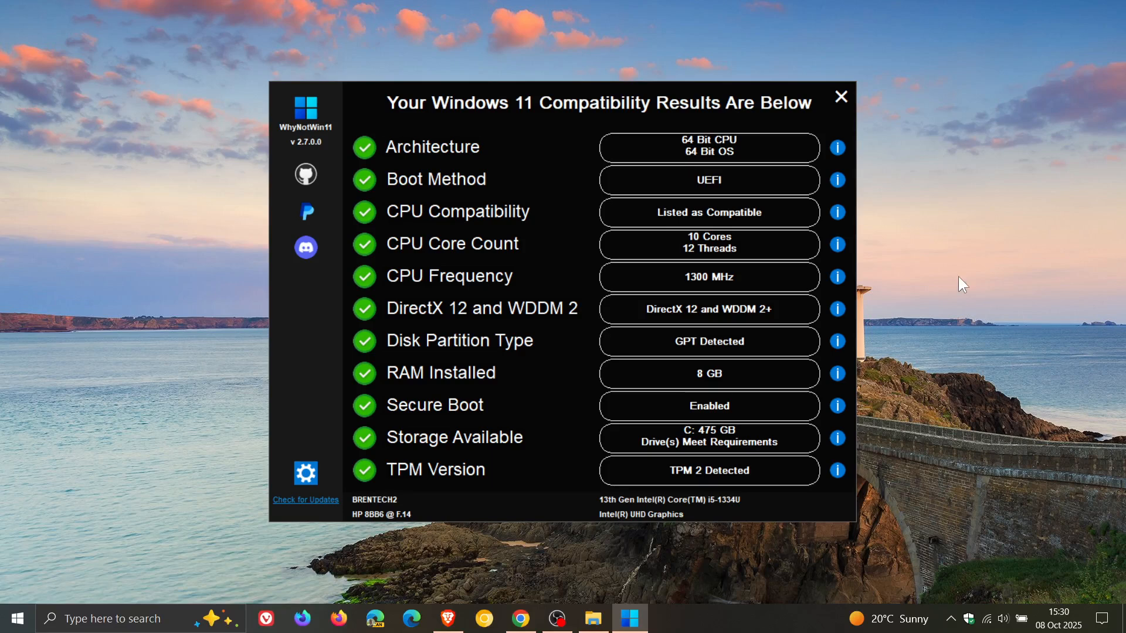
{"action": "mouse_move", "coordinate": [750, 204]}
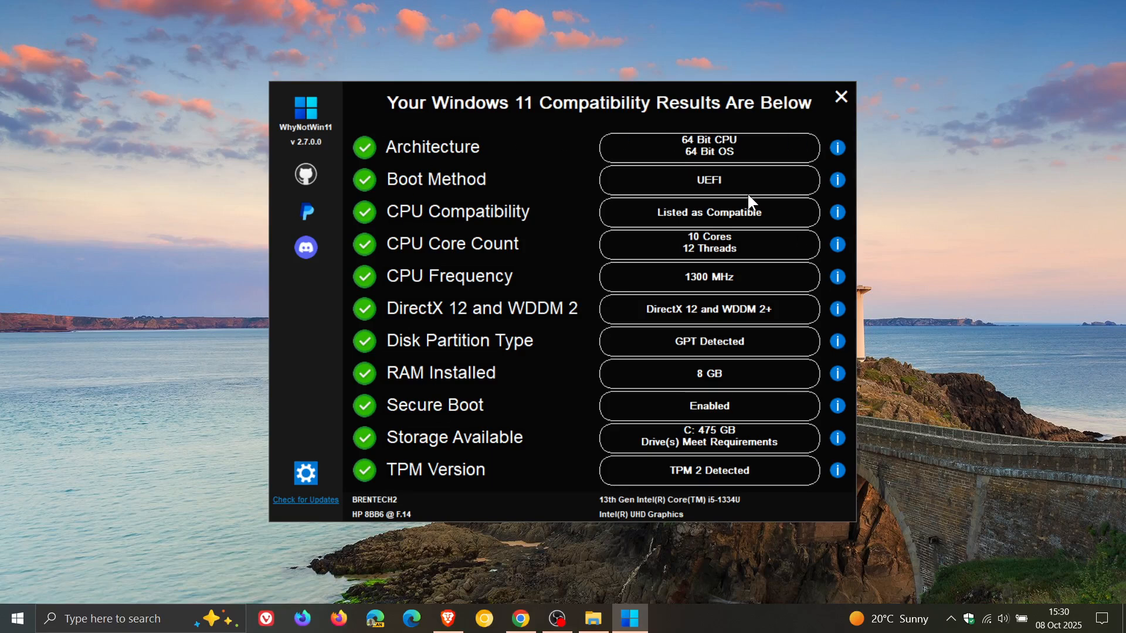
{"action": "mouse_move", "coordinate": [508, 349]}
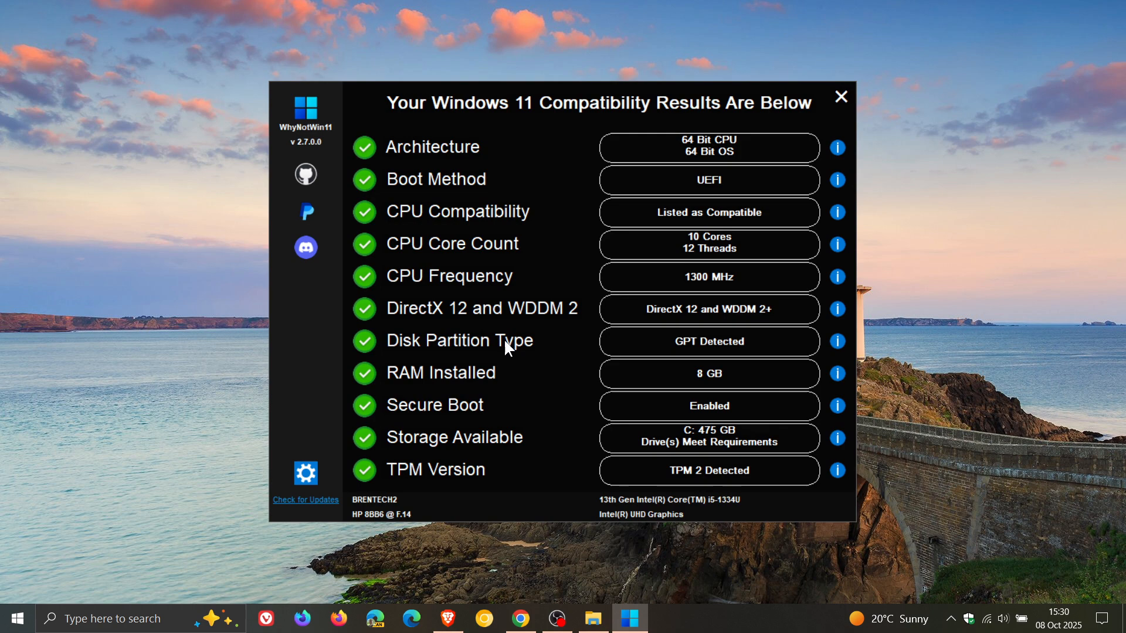
{"action": "mouse_move", "coordinate": [920, 324]}
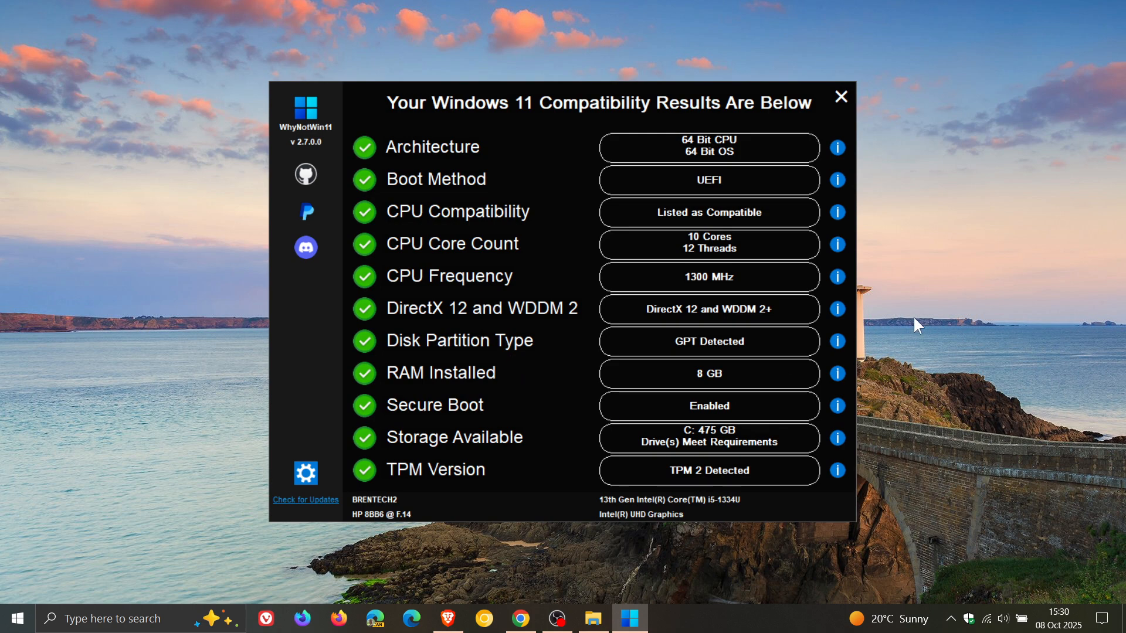
{"action": "mouse_move", "coordinate": [394, 350]}
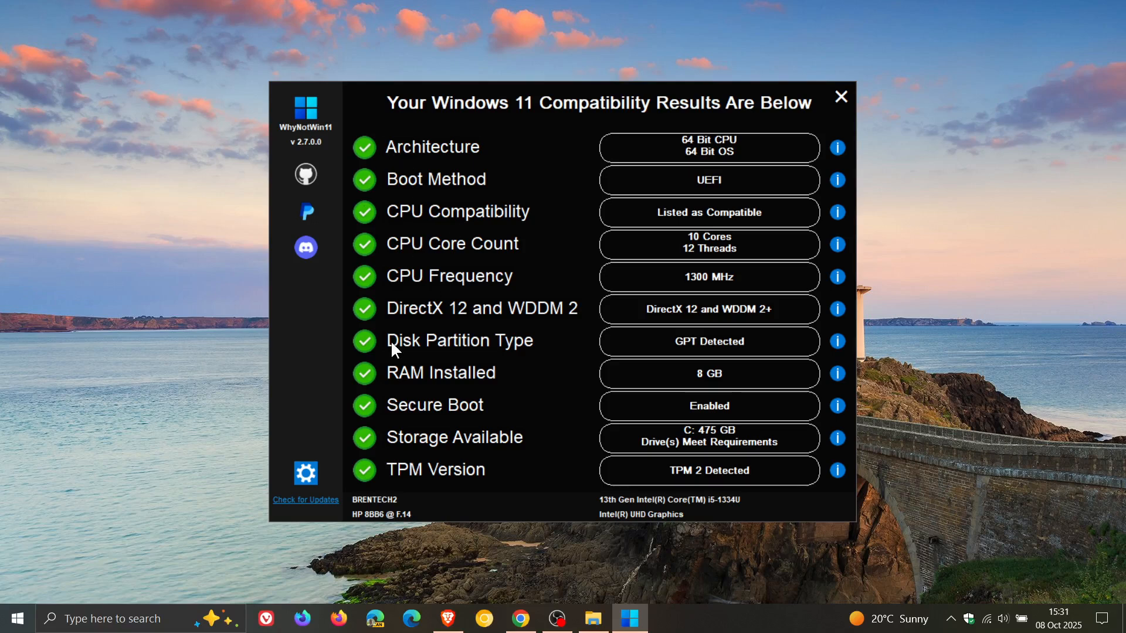
{"action": "mouse_move", "coordinate": [701, 262]}
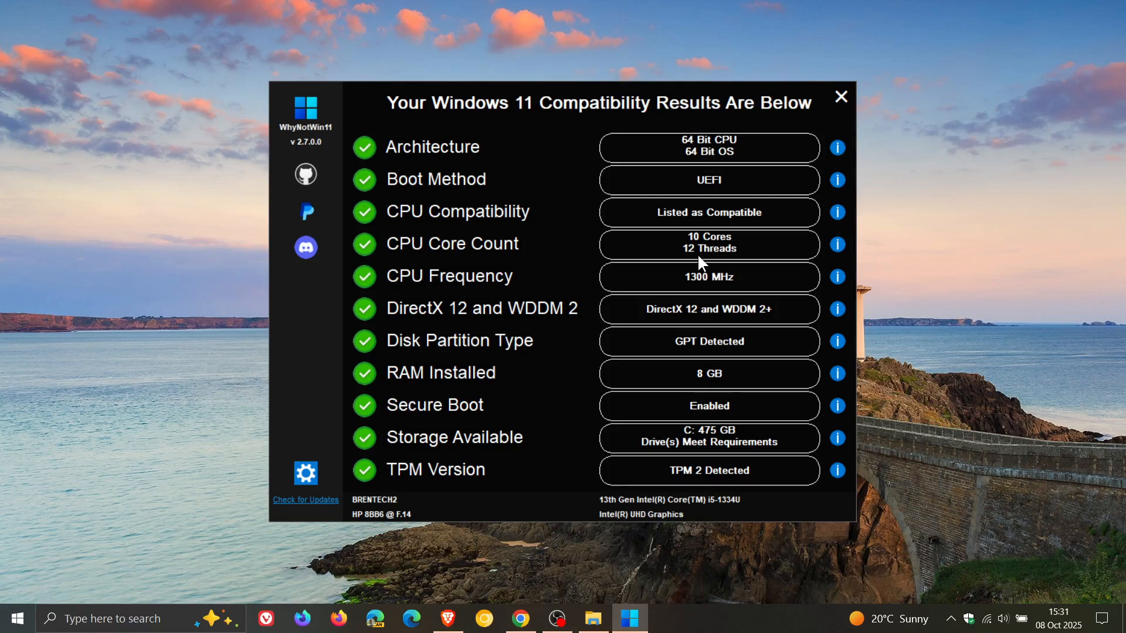
{"action": "mouse_move", "coordinate": [339, 181]}
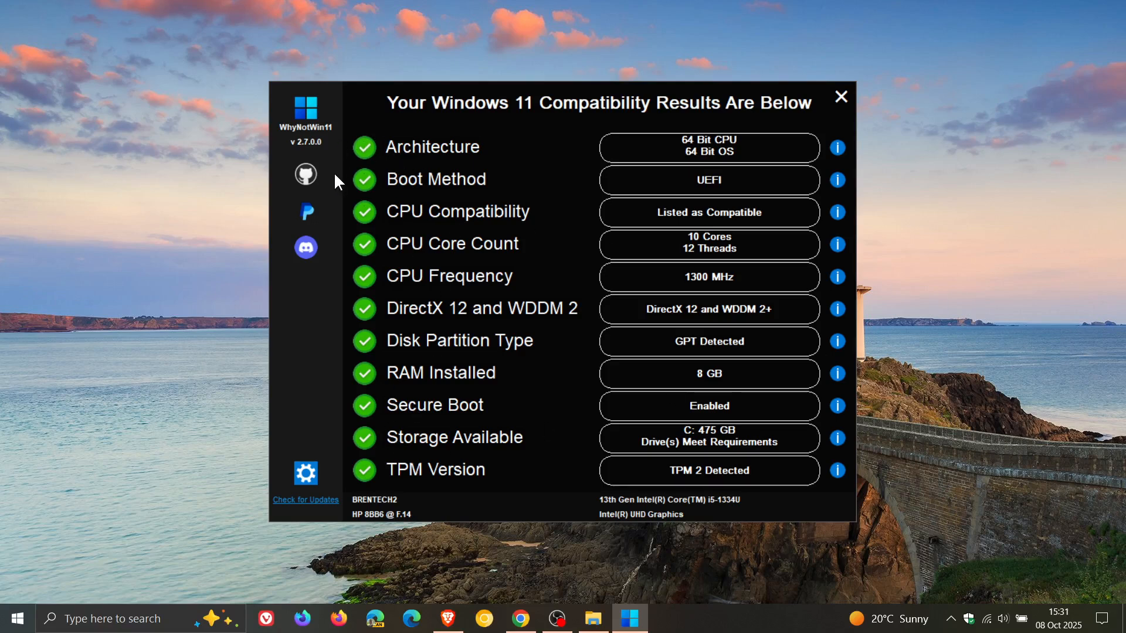
{"action": "mouse_move", "coordinate": [968, 300]}
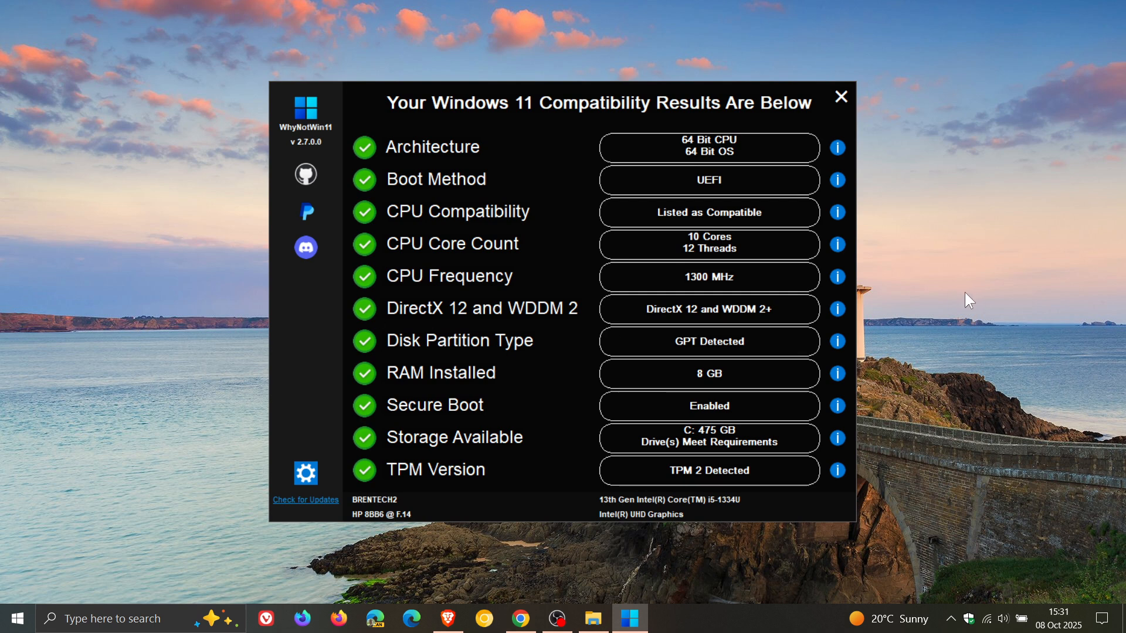
{"action": "mouse_move", "coordinate": [1025, 345]}
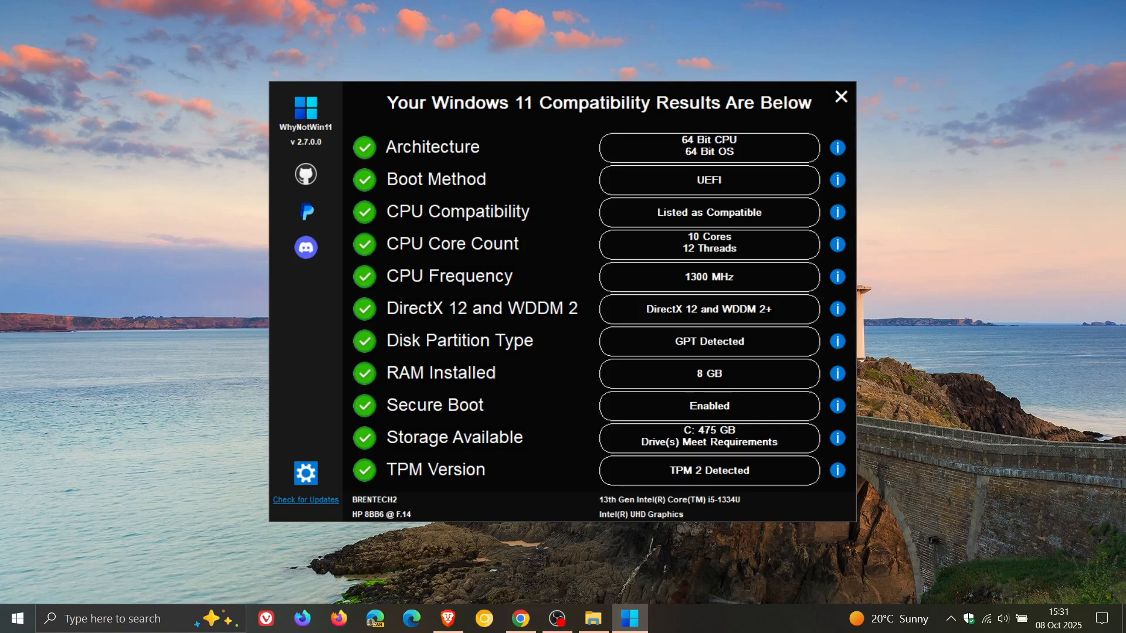
{"action": "mouse_move", "coordinate": [685, 534]}
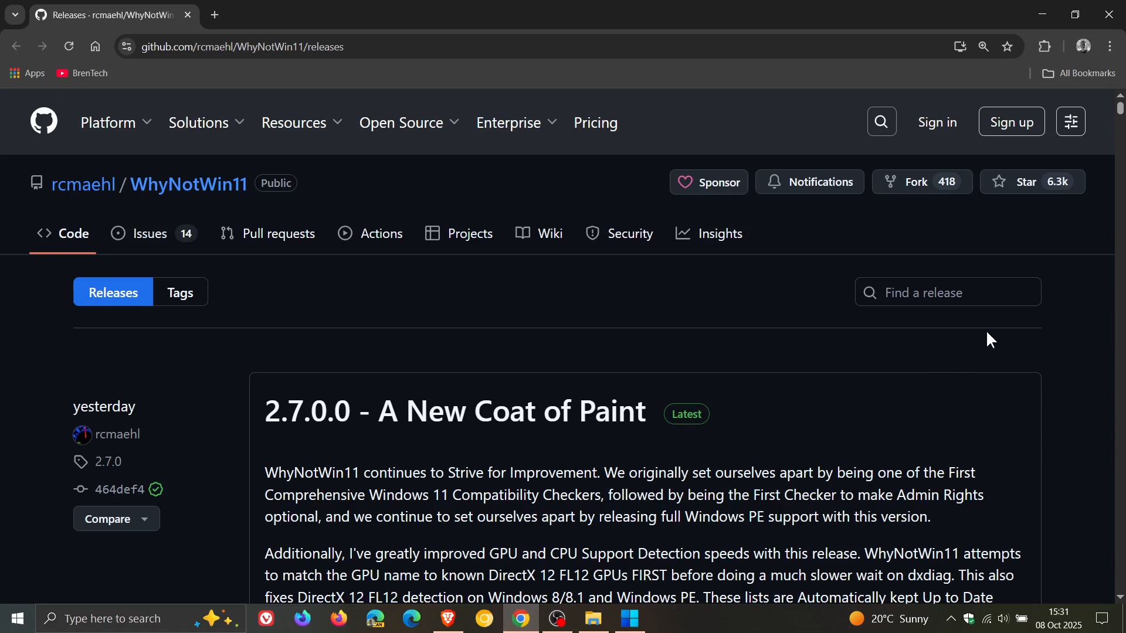
{"action": "mouse_move", "coordinate": [1003, 341]}
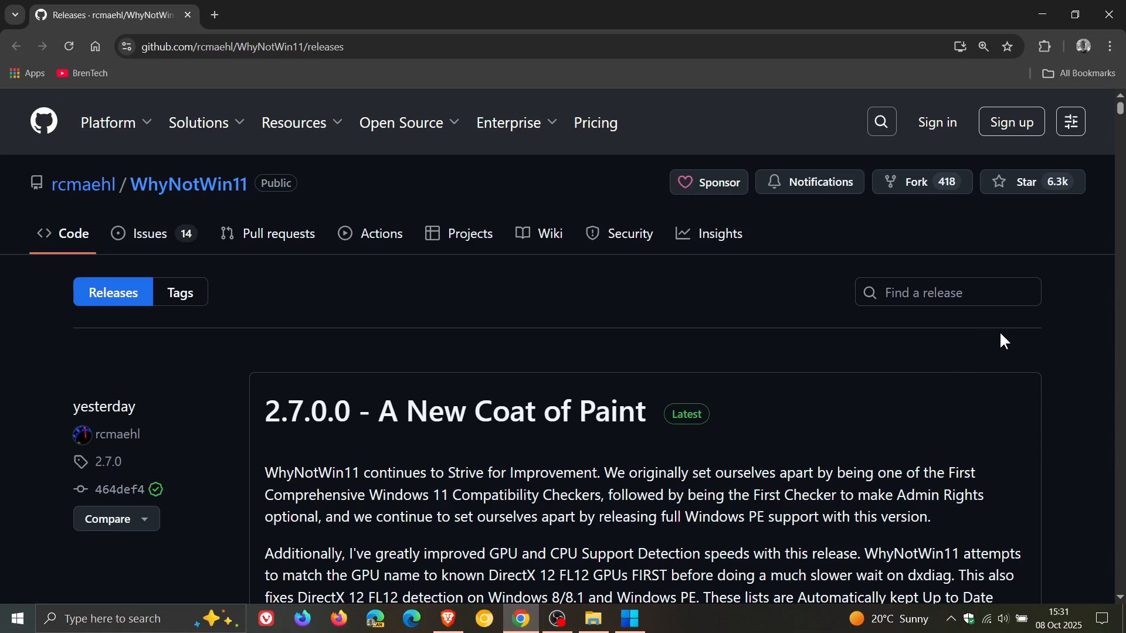
{"action": "mouse_move", "coordinate": [391, 460]}
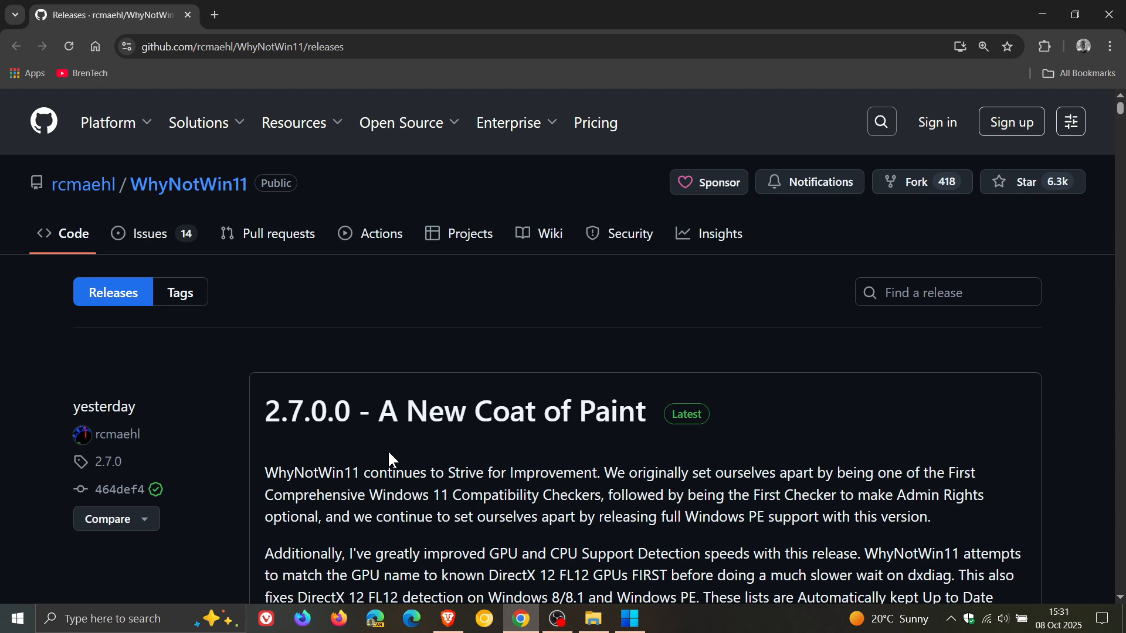
{"action": "mouse_move", "coordinate": [739, 449]}
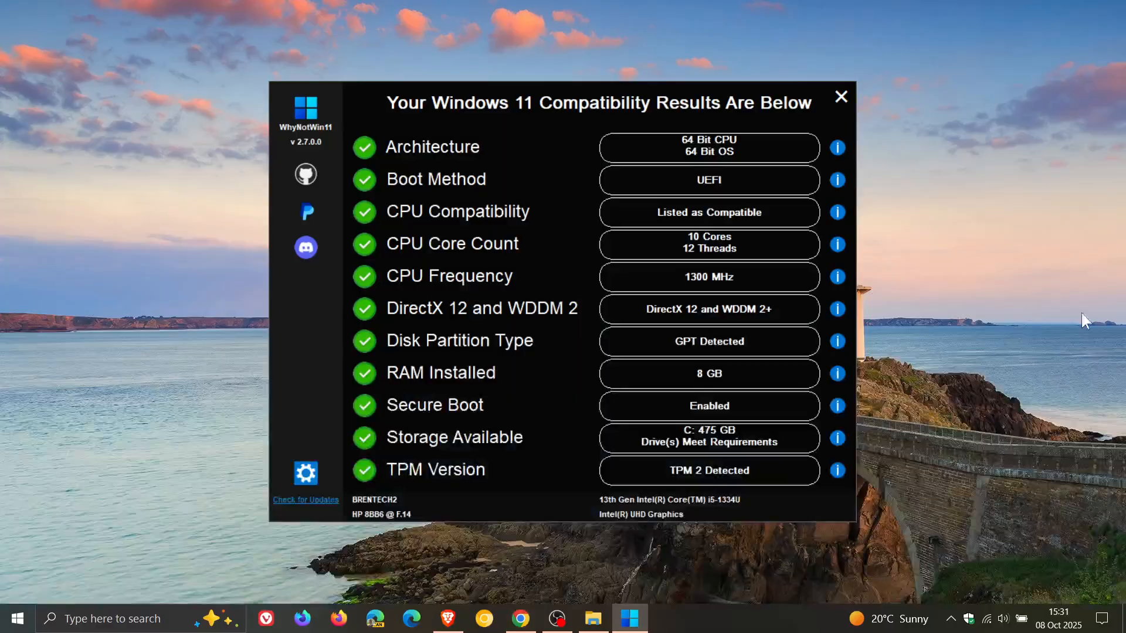
{"action": "mouse_move", "coordinate": [949, 297]}
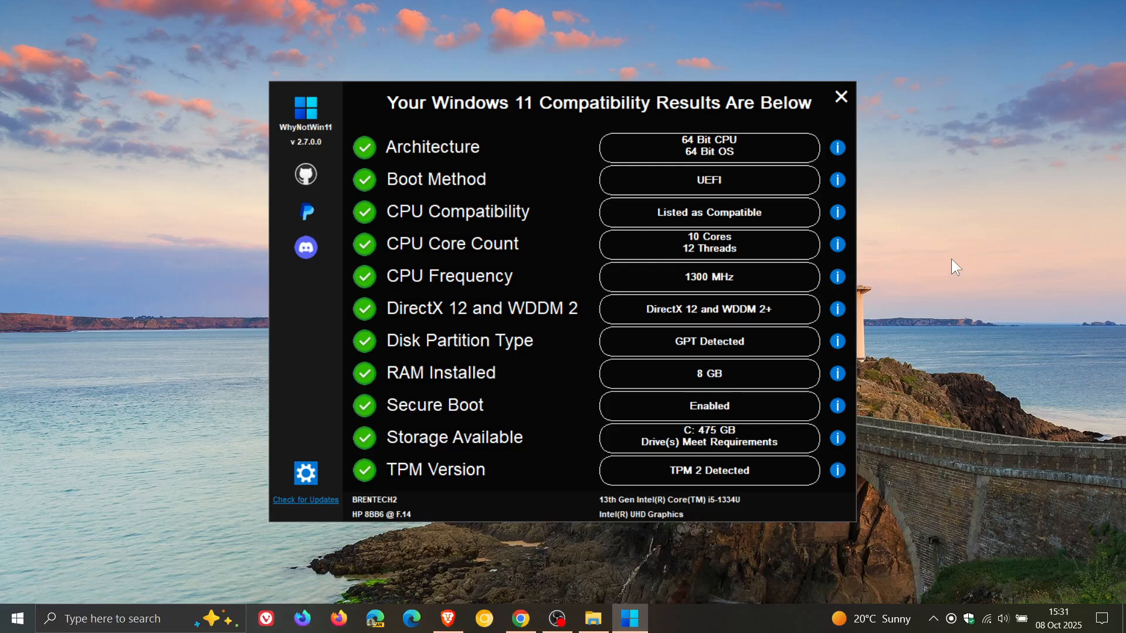
{"action": "mouse_move", "coordinate": [332, 153]}
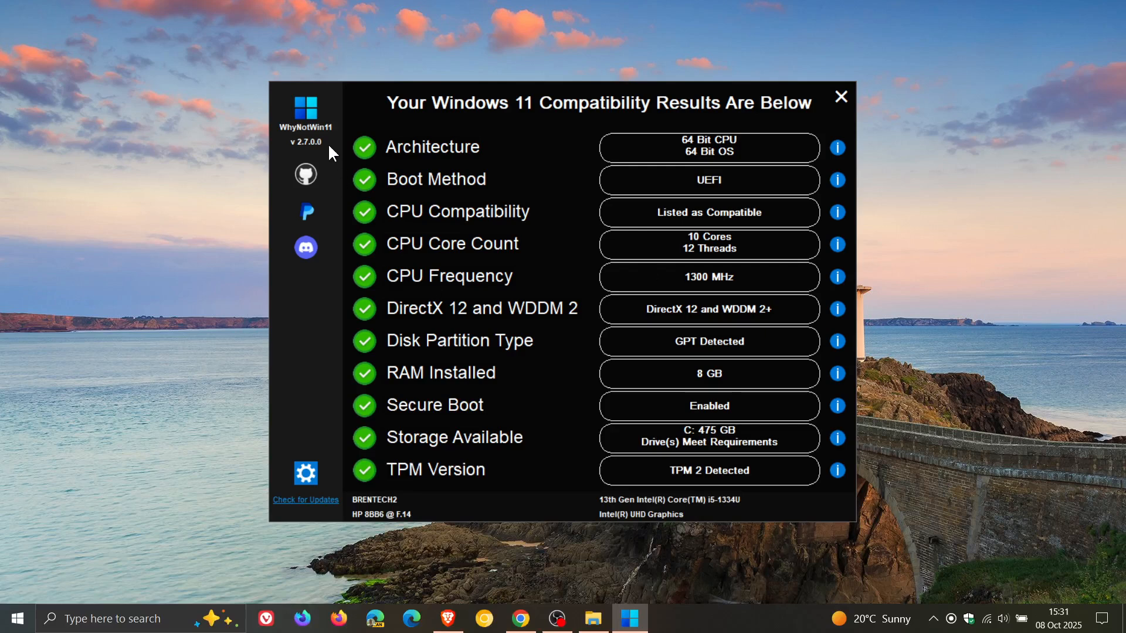
{"action": "mouse_move", "coordinate": [309, 460]}
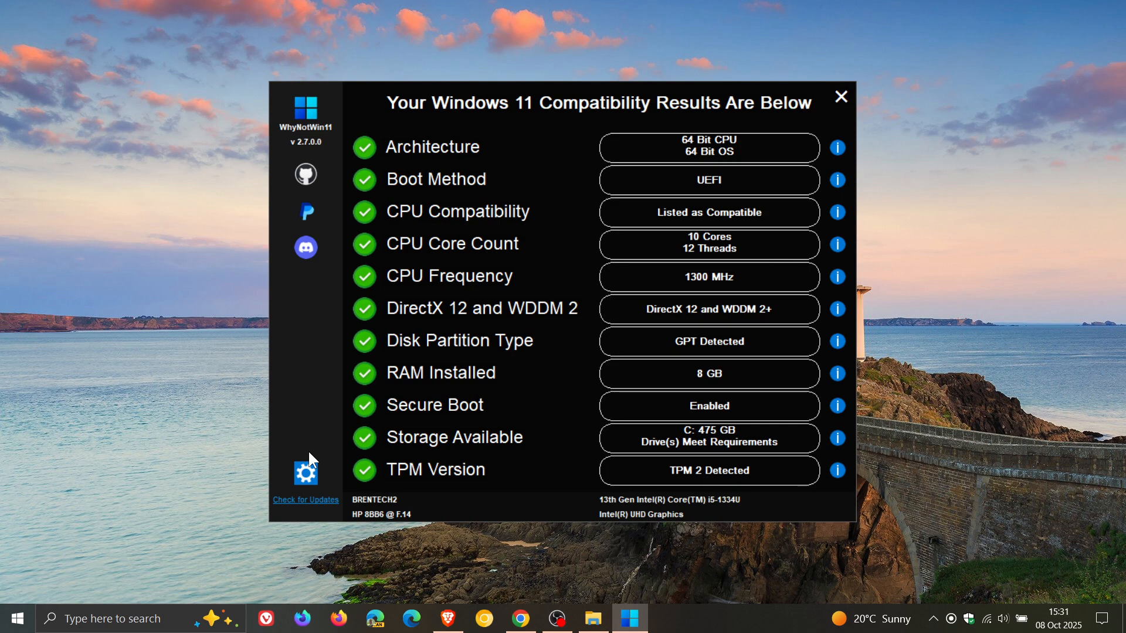
{"action": "mouse_move", "coordinate": [498, 442]}
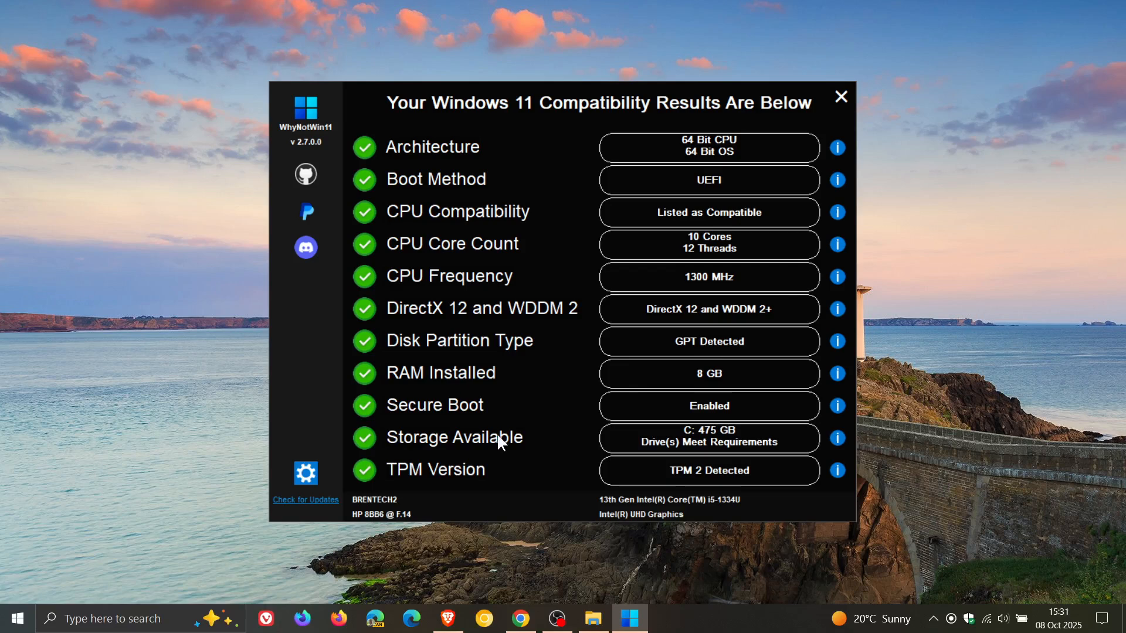
{"action": "mouse_move", "coordinate": [837, 179]}
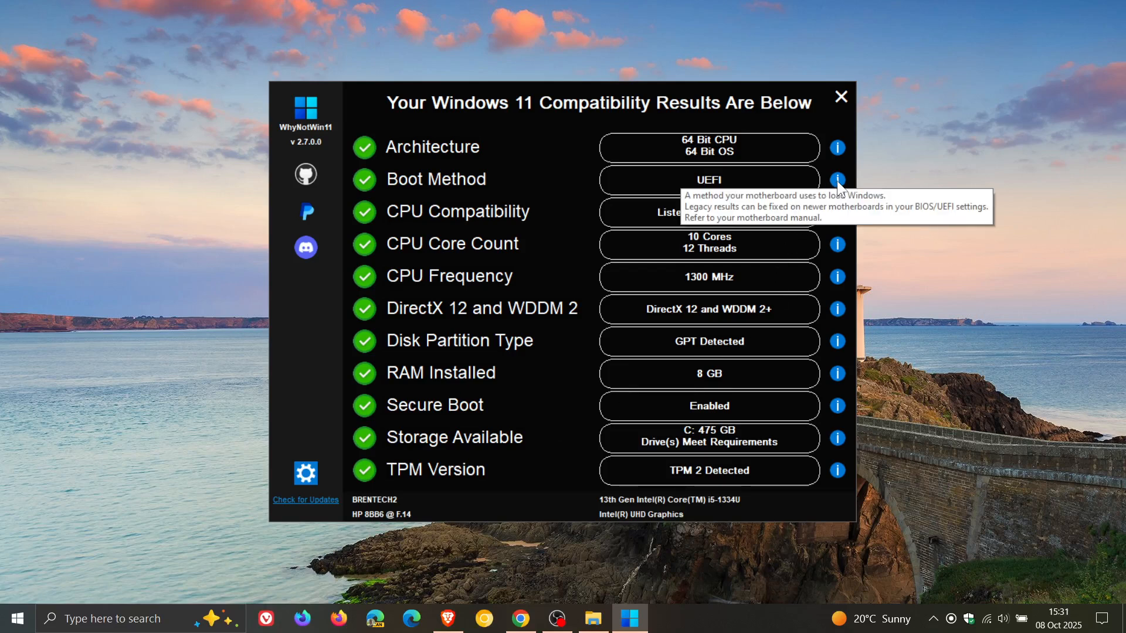
{"action": "mouse_move", "coordinate": [836, 247]}
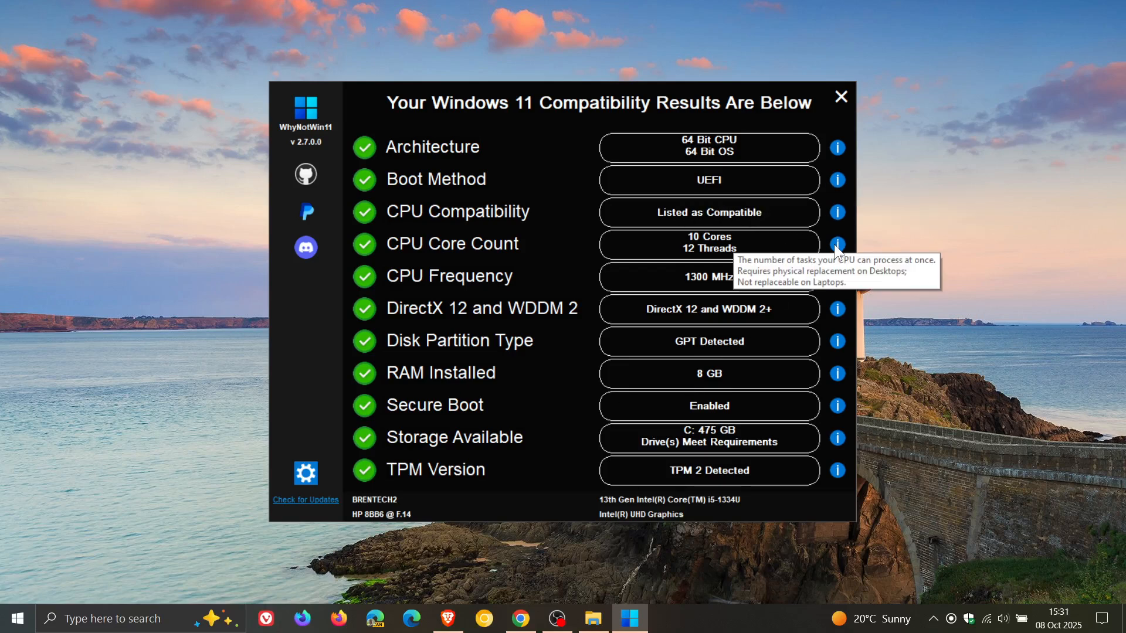
{"action": "mouse_move", "coordinate": [888, 333]}
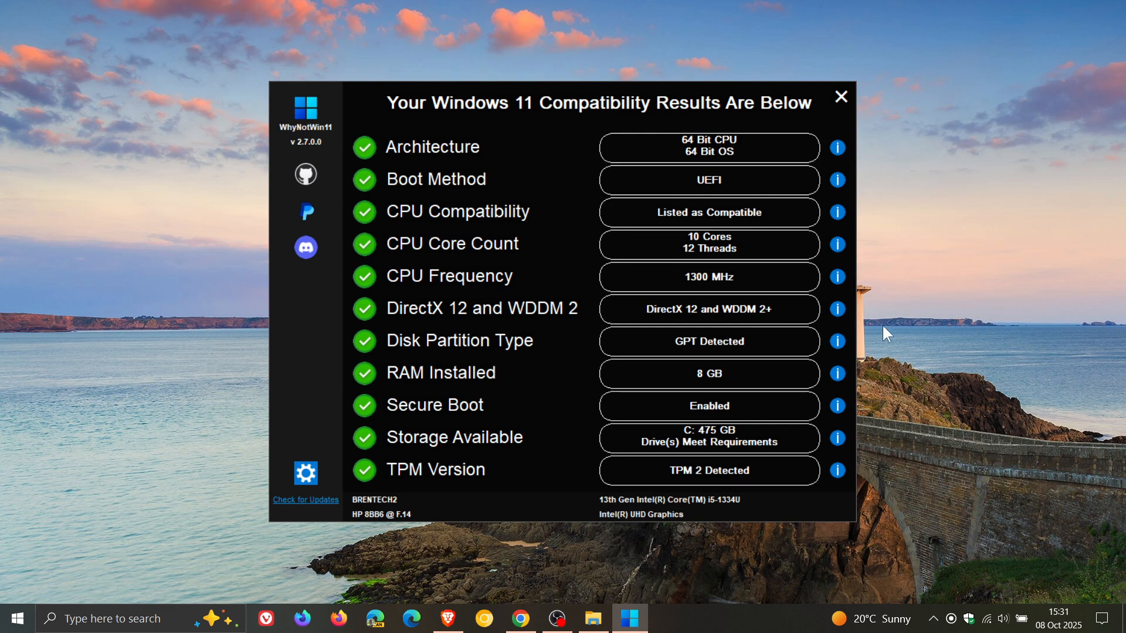
{"action": "mouse_move", "coordinate": [969, 350]}
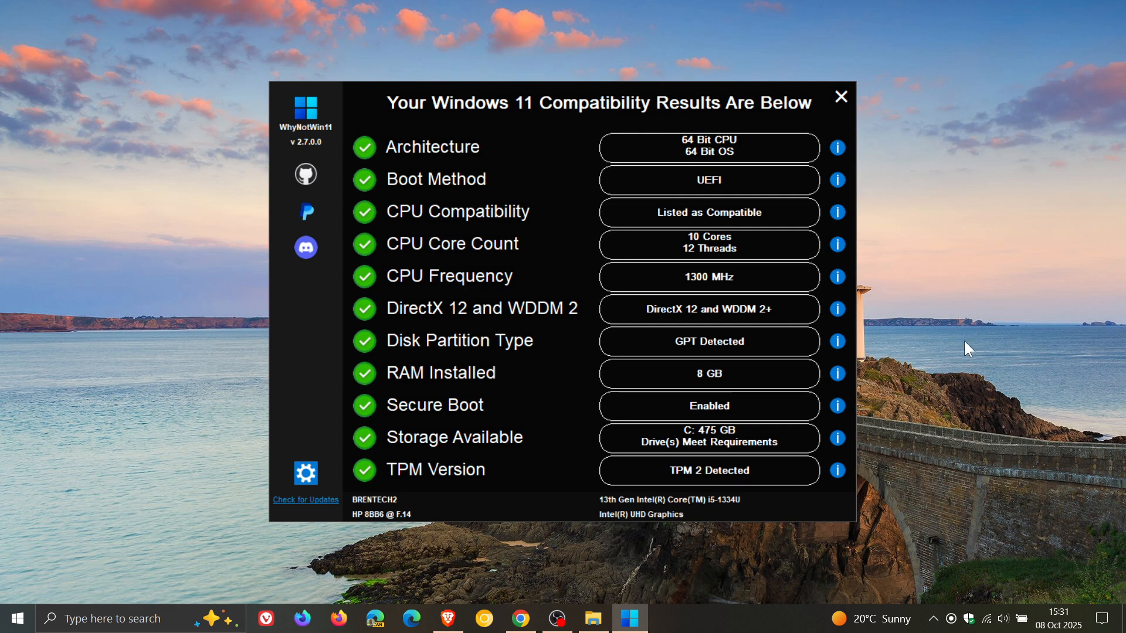
{"action": "mouse_move", "coordinate": [977, 372]}
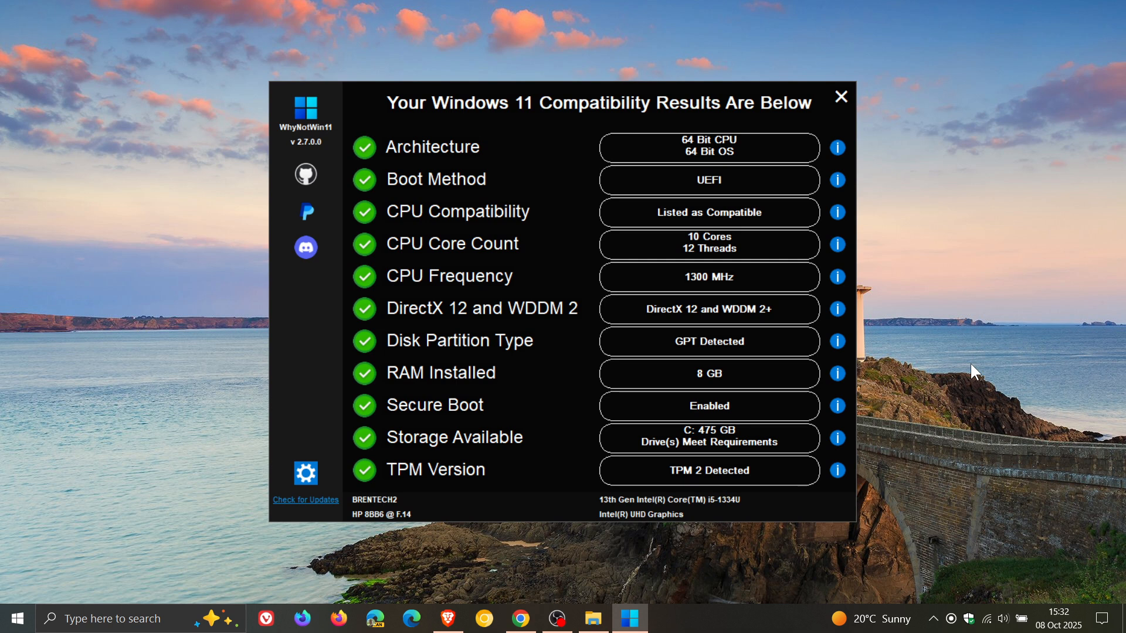
{"action": "mouse_move", "coordinate": [971, 374]}
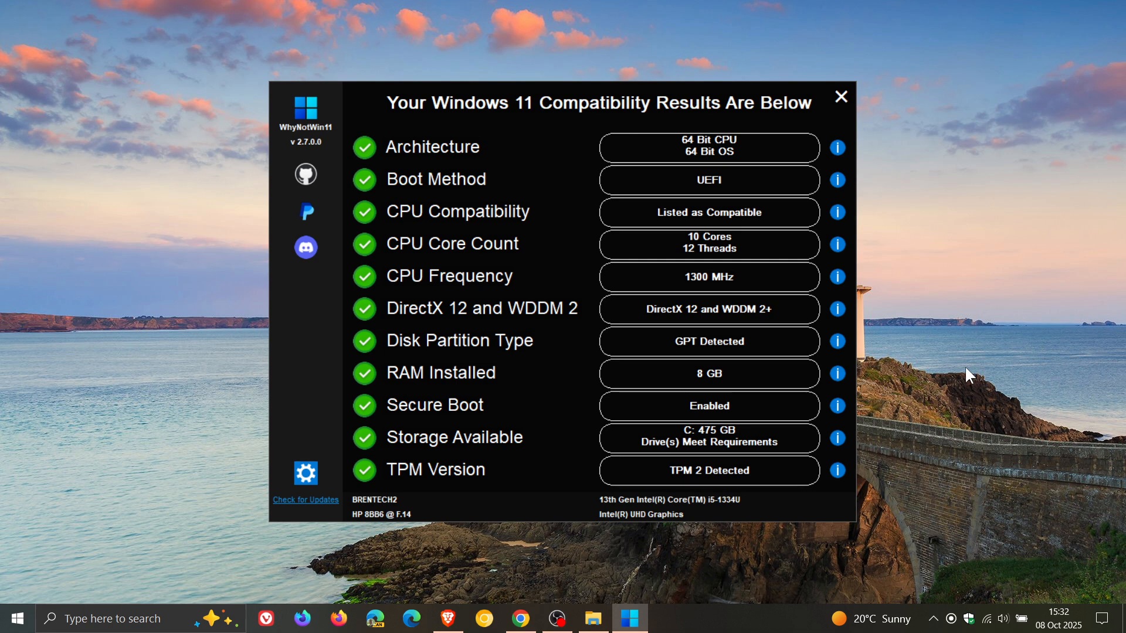
{"action": "mouse_move", "coordinate": [716, 216]}
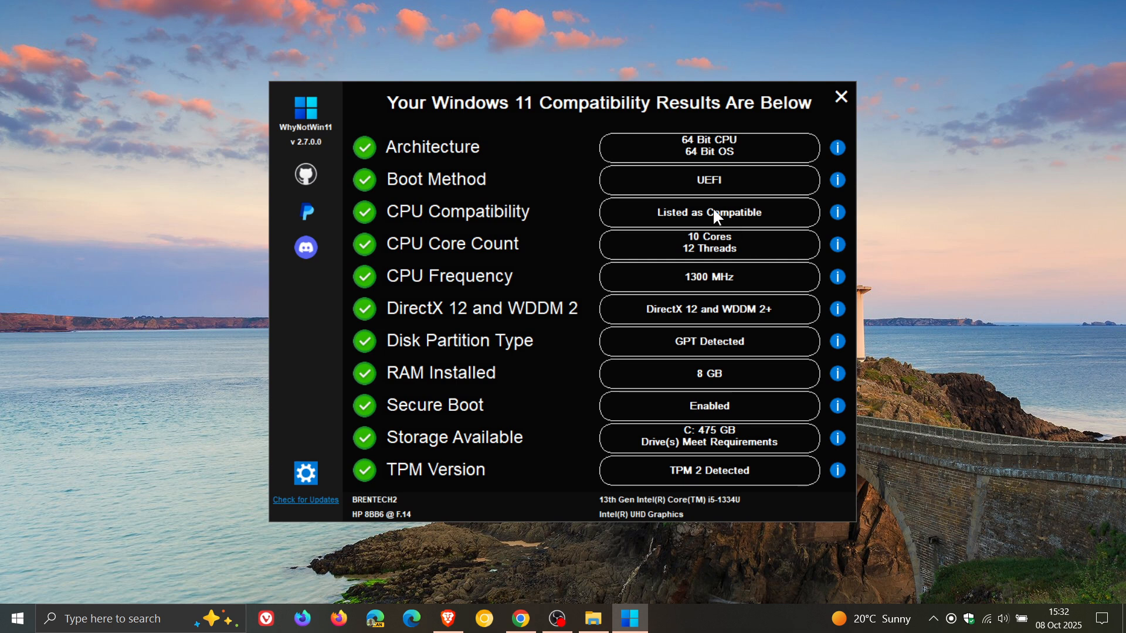
{"action": "mouse_move", "coordinate": [734, 253]}
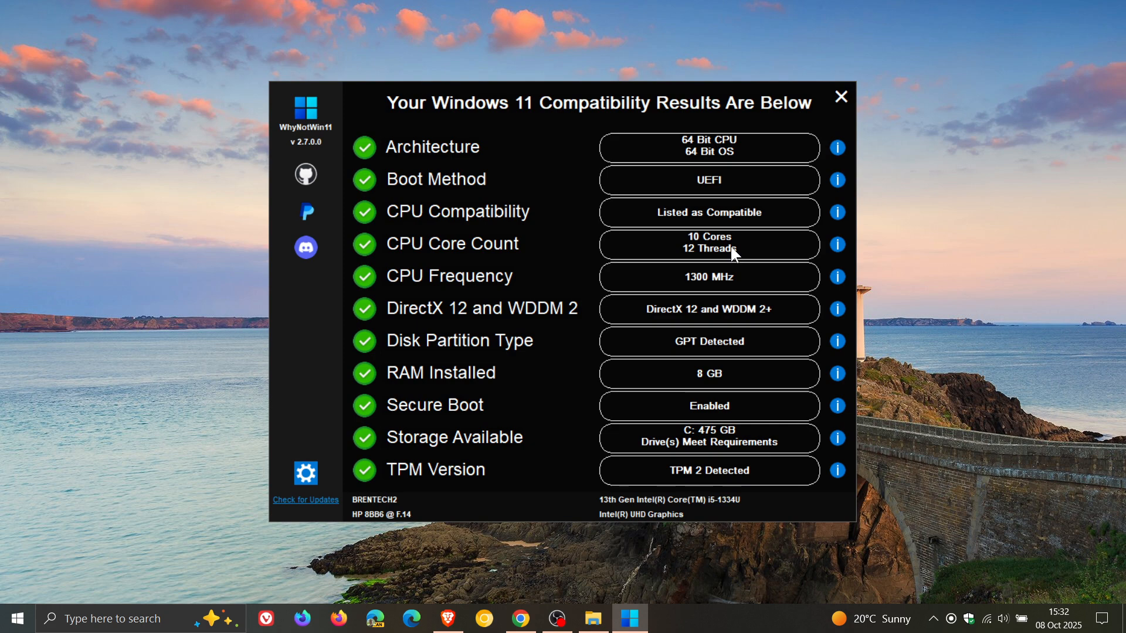
{"action": "left_click", "coordinate": [305, 472]}
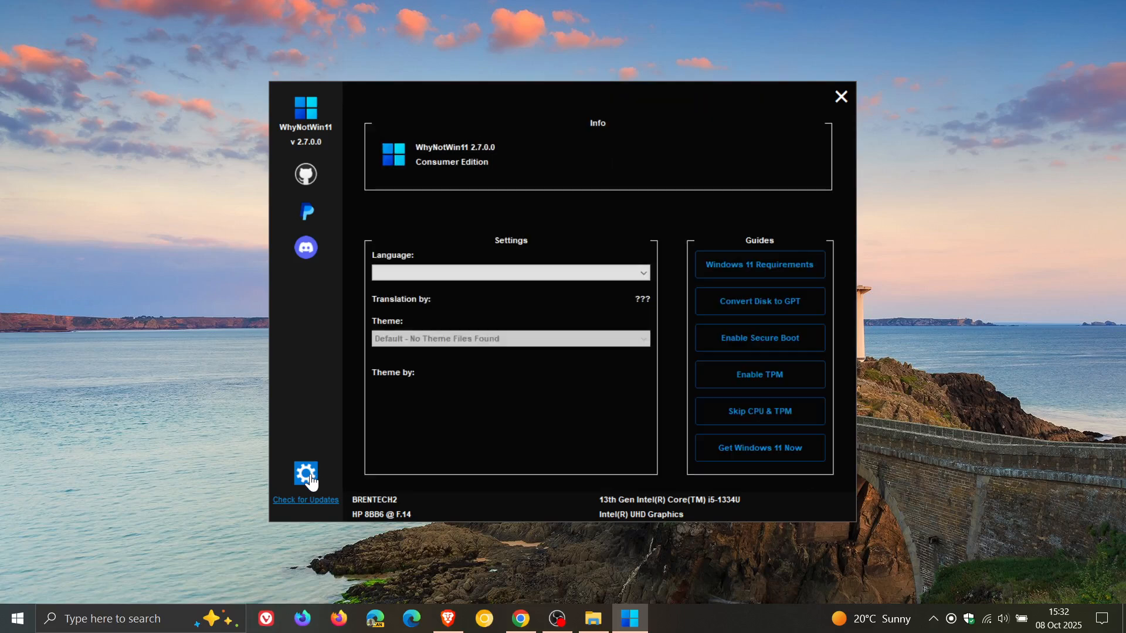
{"action": "mouse_move", "coordinate": [524, 448]}
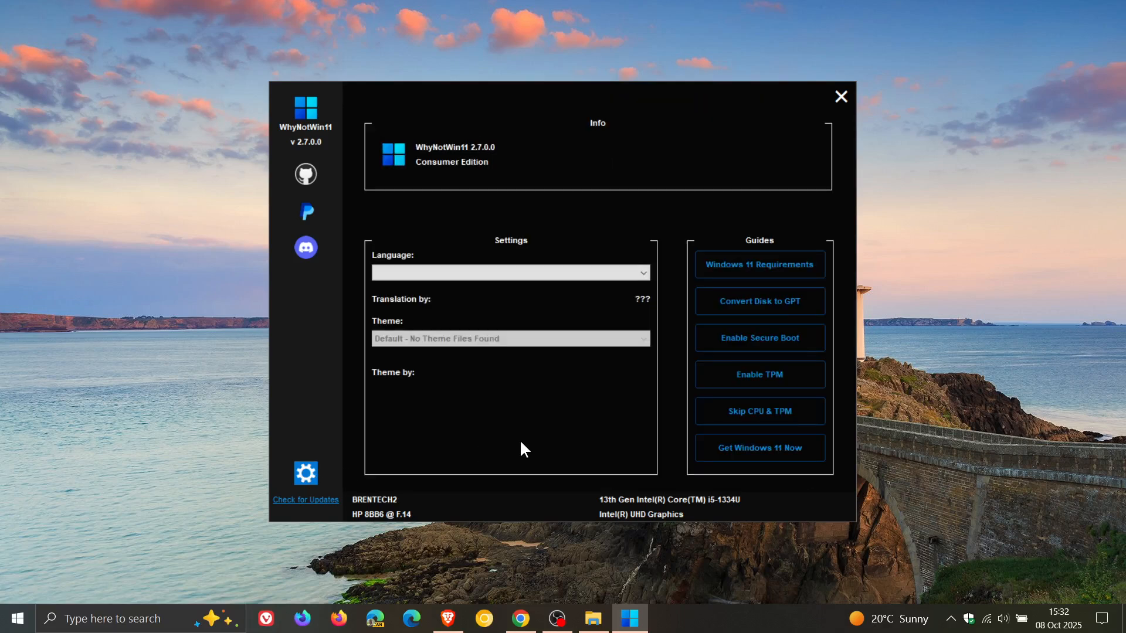
{"action": "mouse_move", "coordinate": [474, 265]}
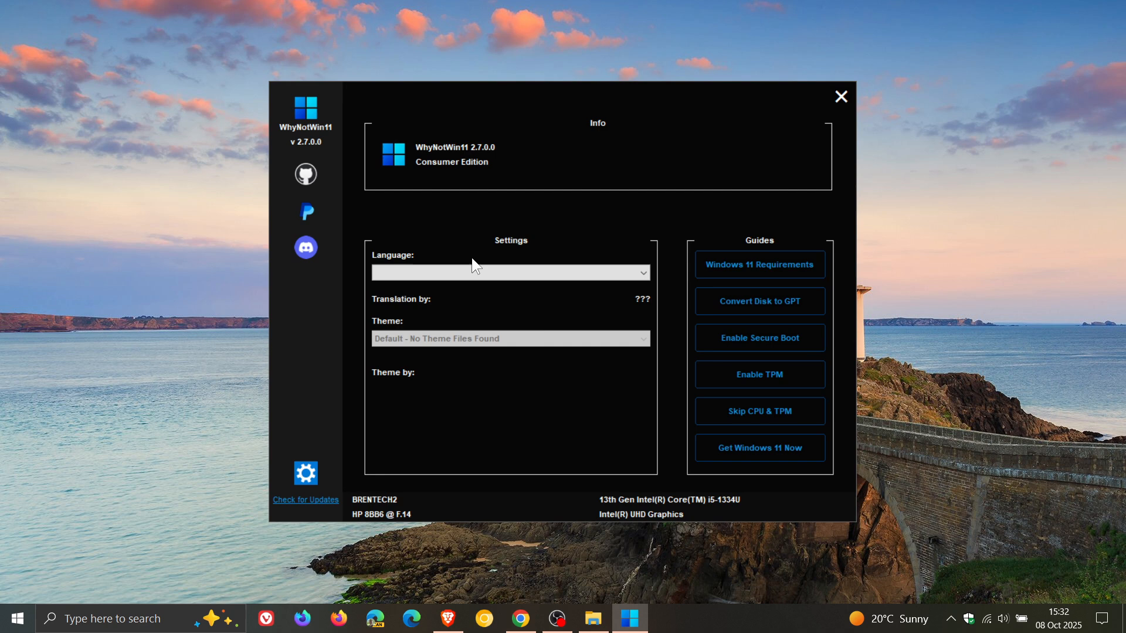
{"action": "mouse_move", "coordinate": [527, 424]}
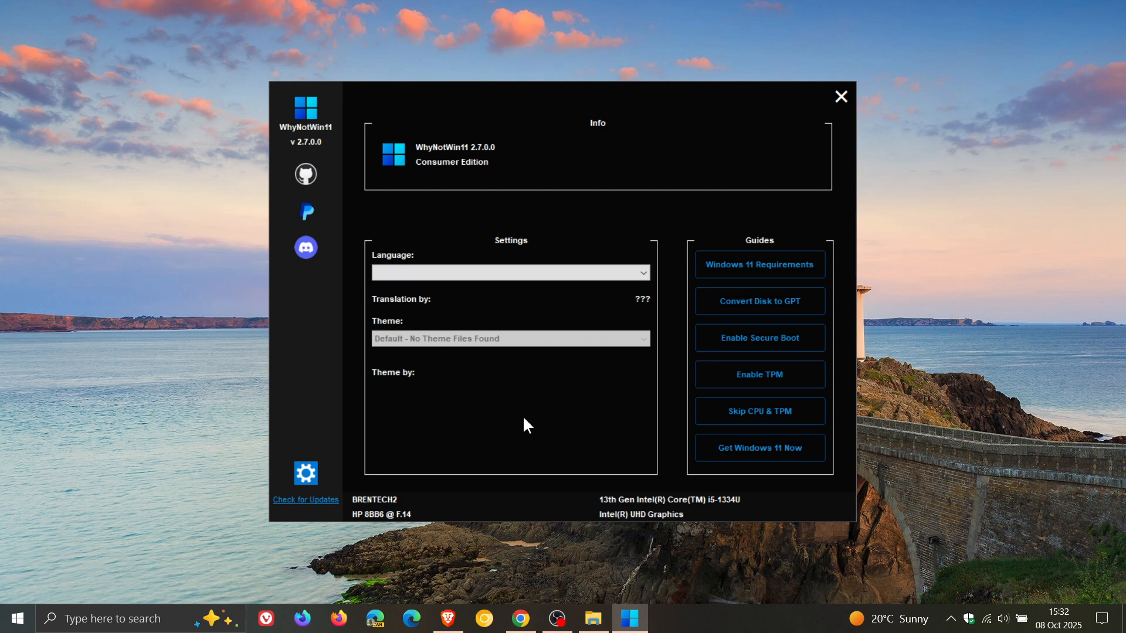
{"action": "mouse_move", "coordinate": [694, 258]}
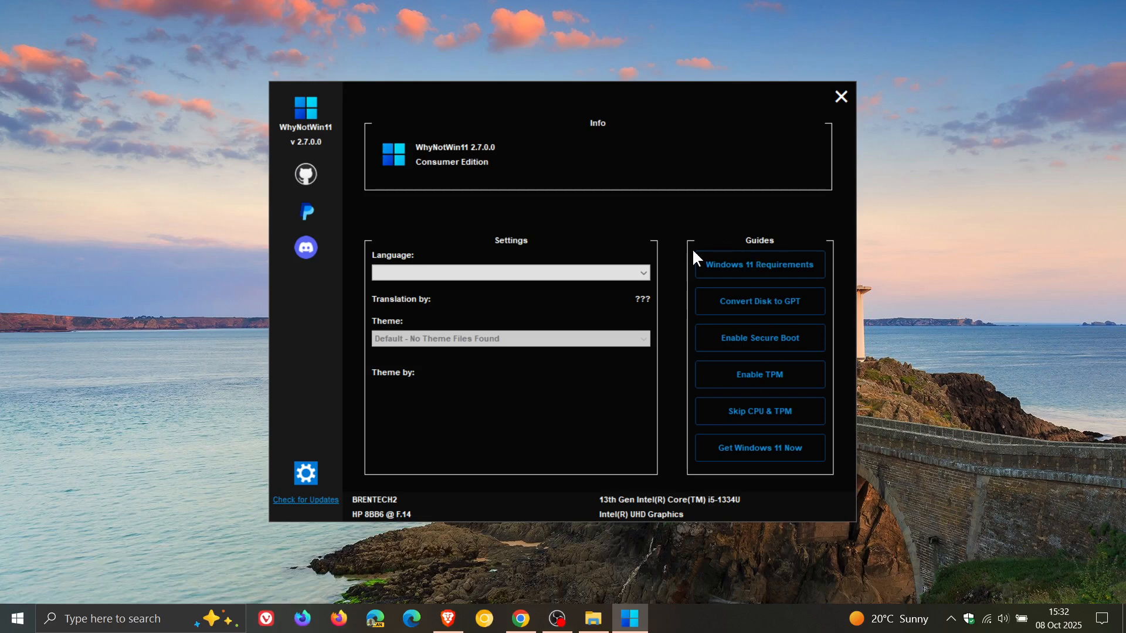
{"action": "mouse_move", "coordinate": [804, 463]}
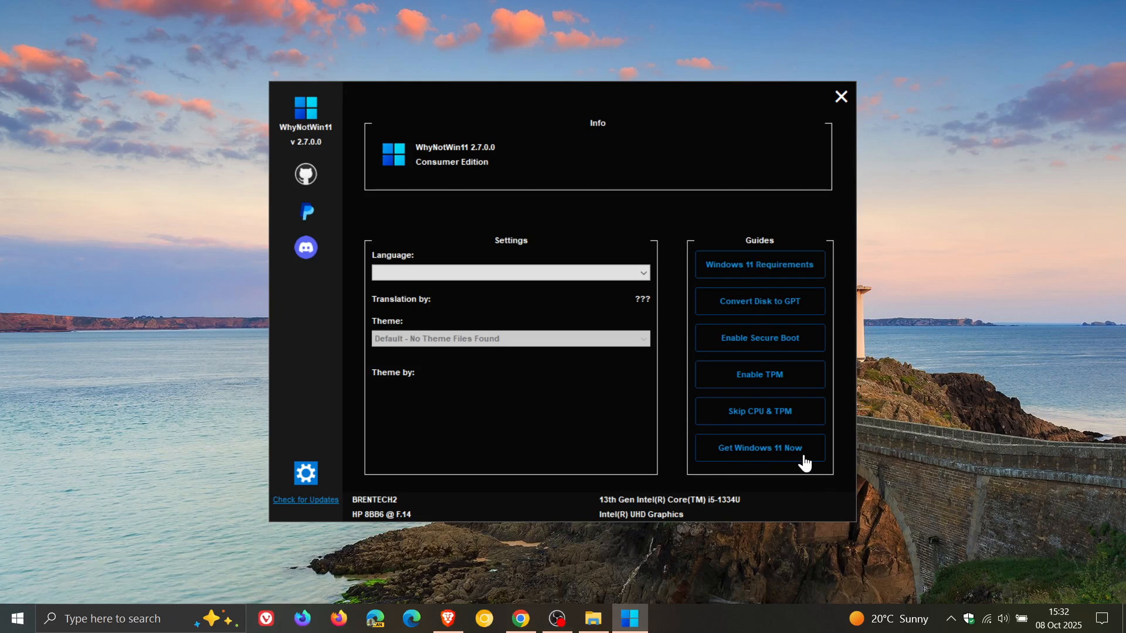
{"action": "mouse_move", "coordinate": [975, 275]}
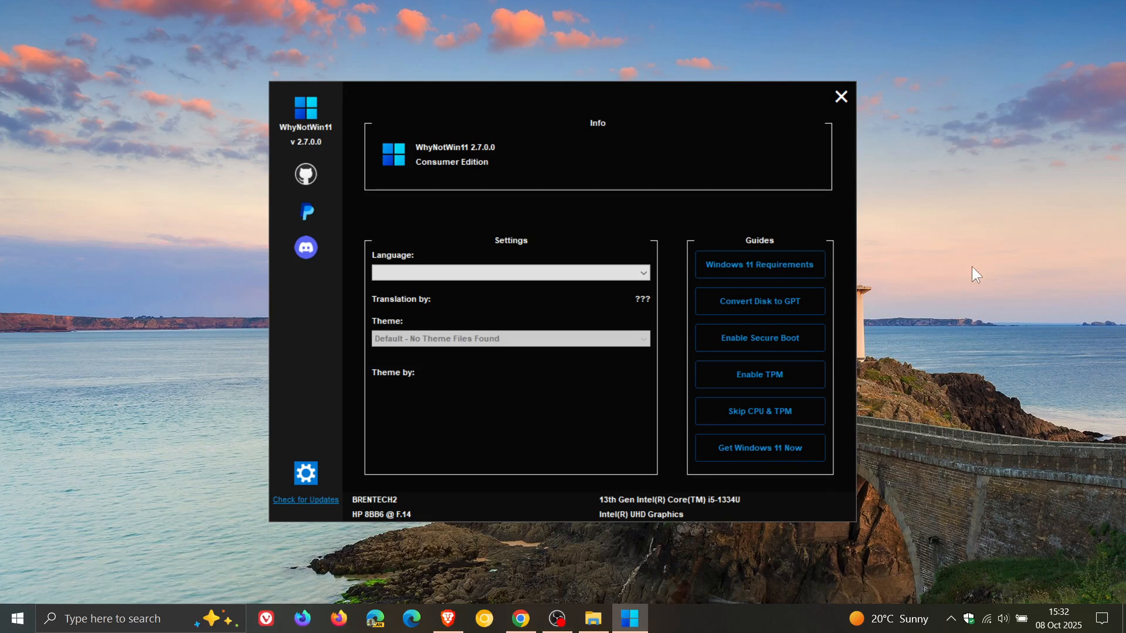
{"action": "mouse_move", "coordinate": [727, 359]}
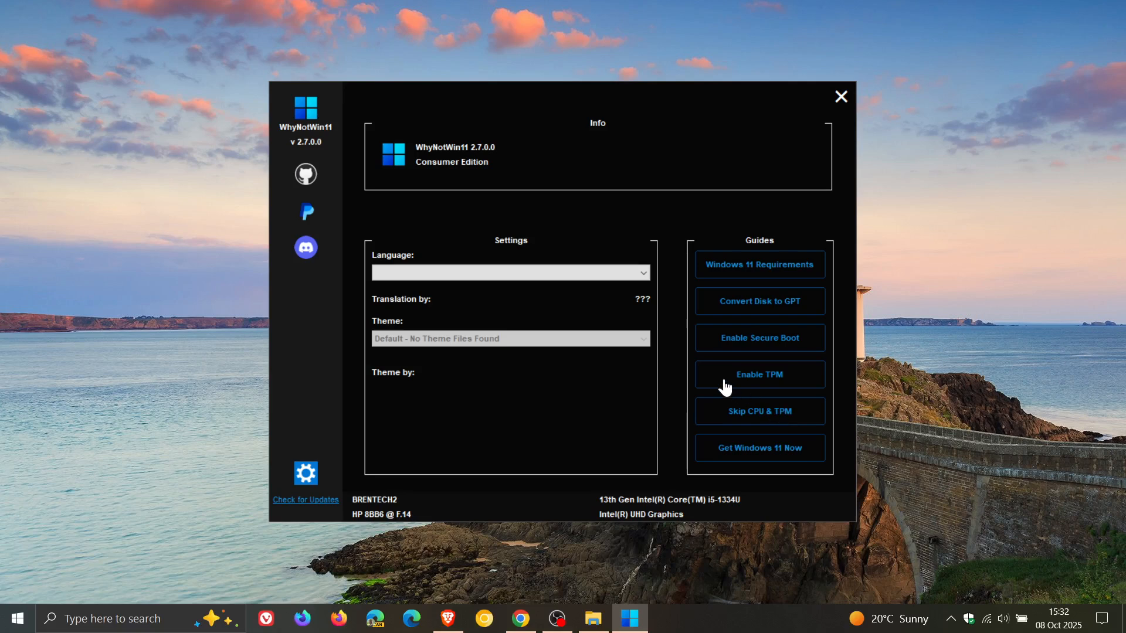
{"action": "mouse_move", "coordinate": [723, 432]}
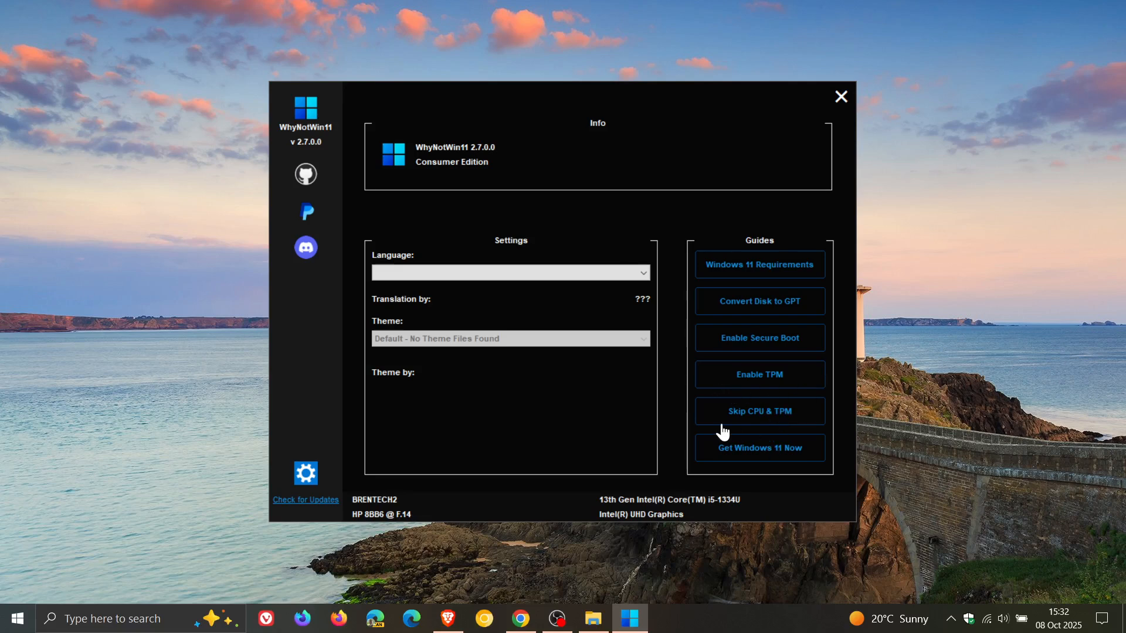
{"action": "mouse_move", "coordinate": [1020, 350]}
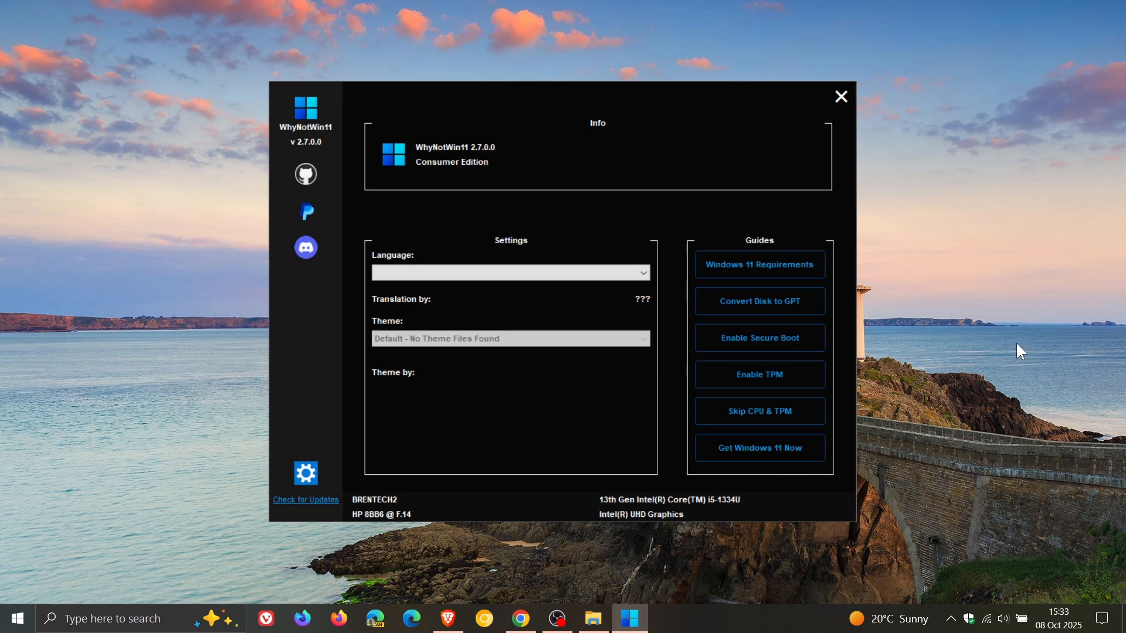
{"action": "mouse_move", "coordinate": [373, 486]}
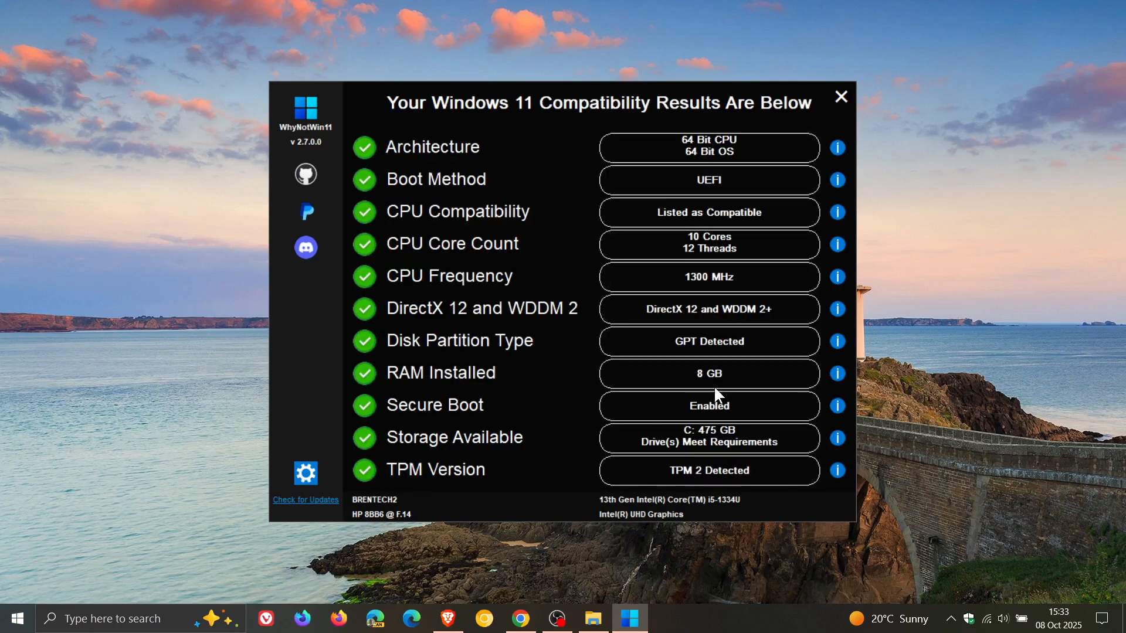
{"action": "mouse_move", "coordinate": [530, 585]}
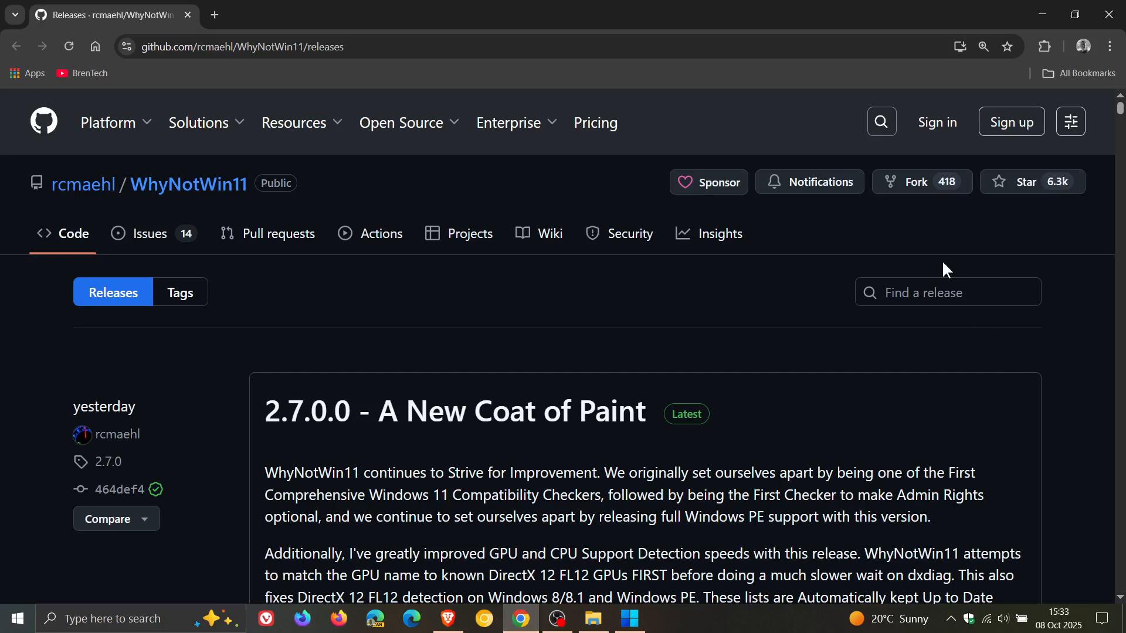
{"action": "scroll", "scroll_direction": "down", "scroll_amount": 3}
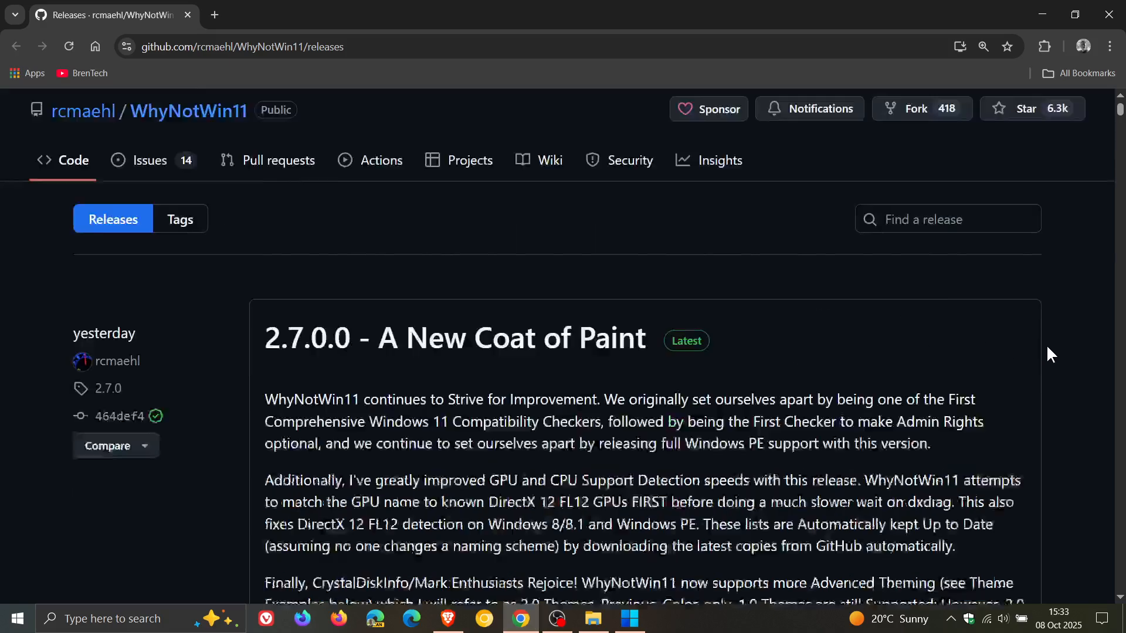
{"action": "scroll", "scroll_direction": "down", "scroll_amount": 3}
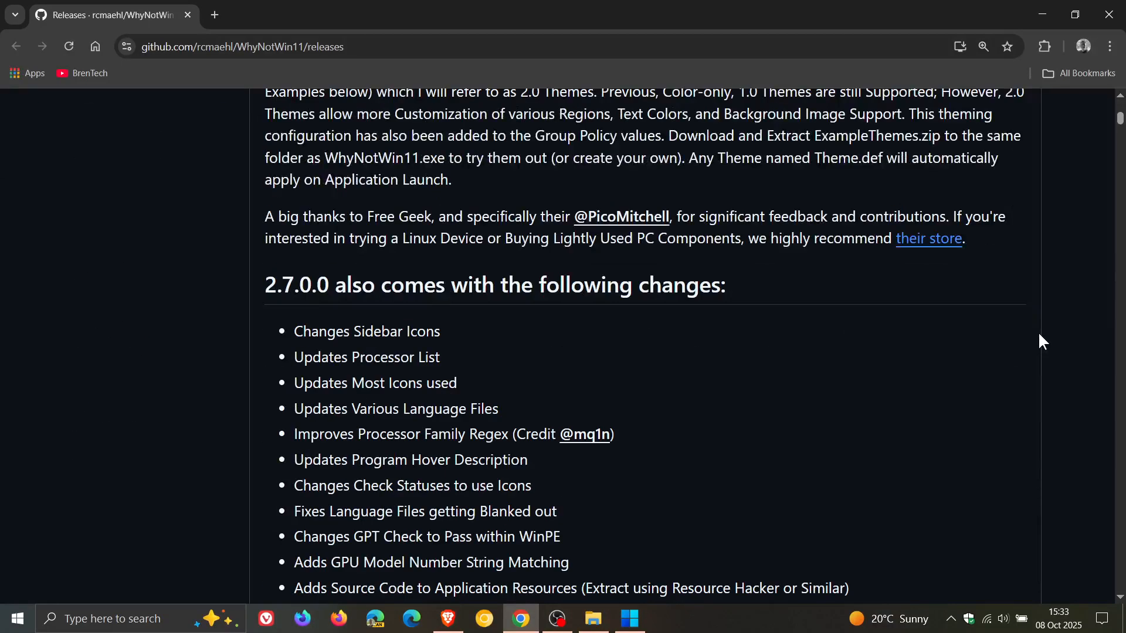
{"action": "scroll", "scroll_direction": "down", "scroll_amount": 3}
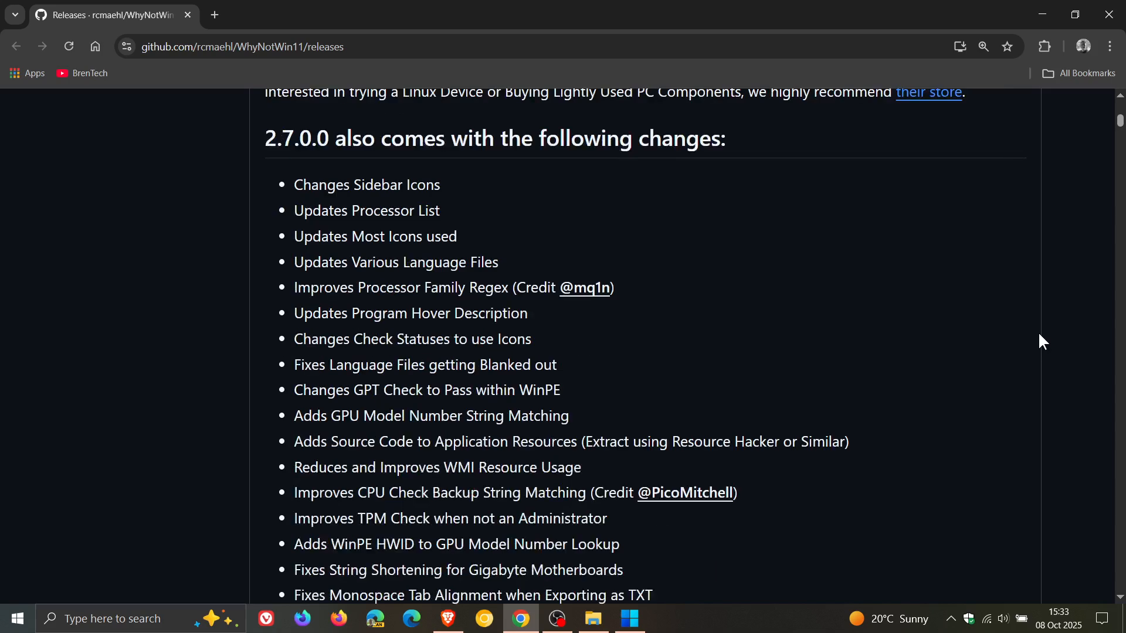
{"action": "scroll", "scroll_direction": "down", "scroll_amount": 3}
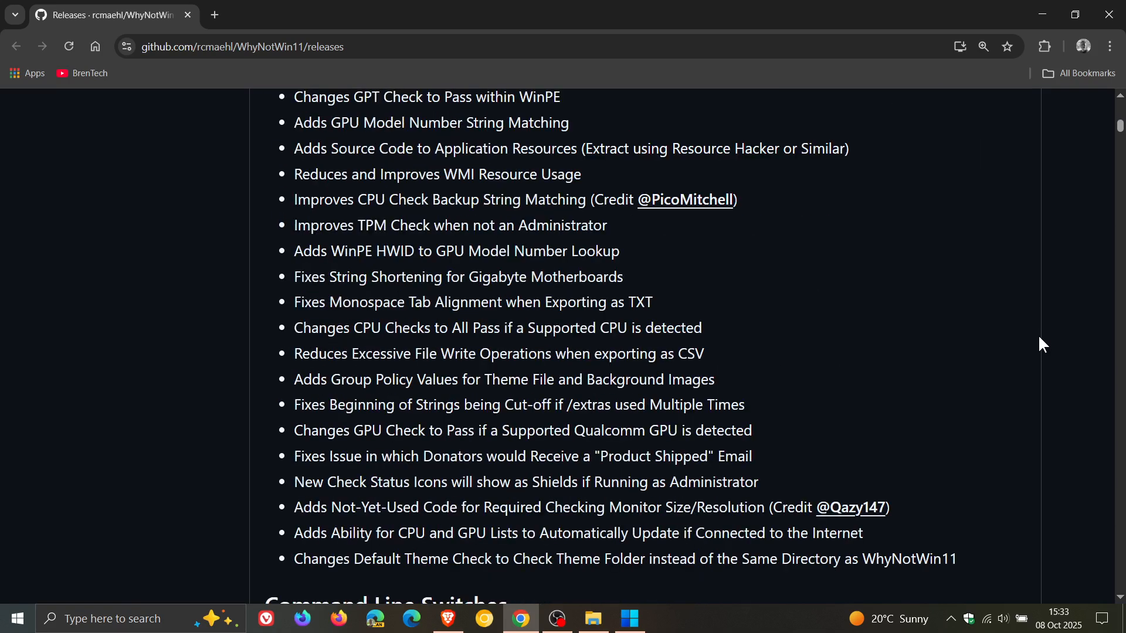
{"action": "scroll", "scroll_direction": "down", "scroll_amount": 3}
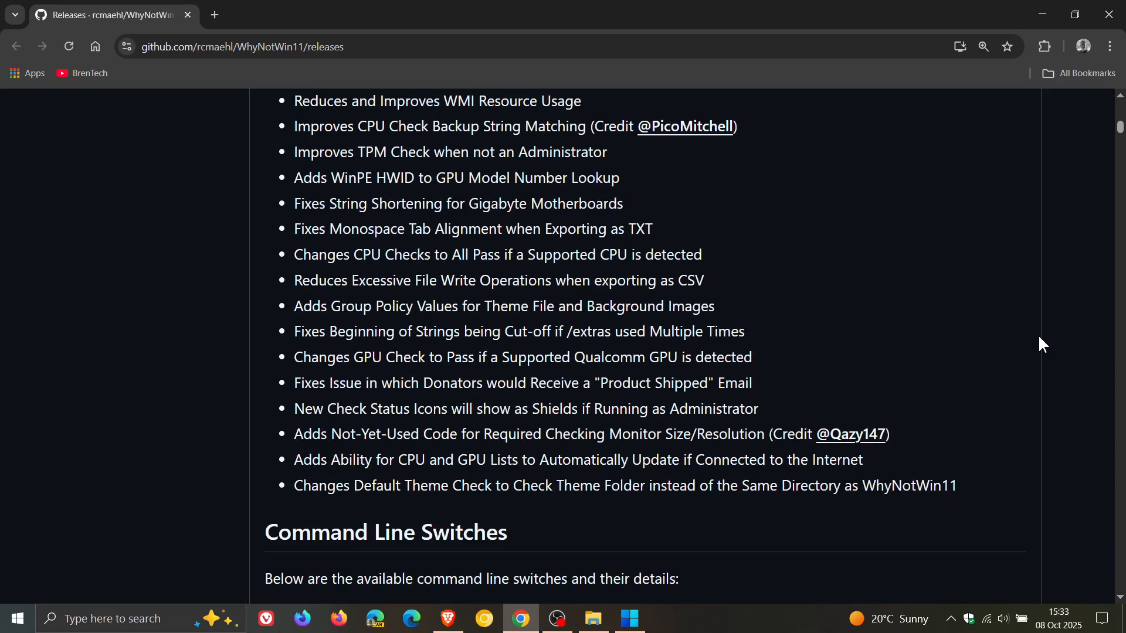
{"action": "scroll", "scroll_direction": "up", "scroll_amount": 3}
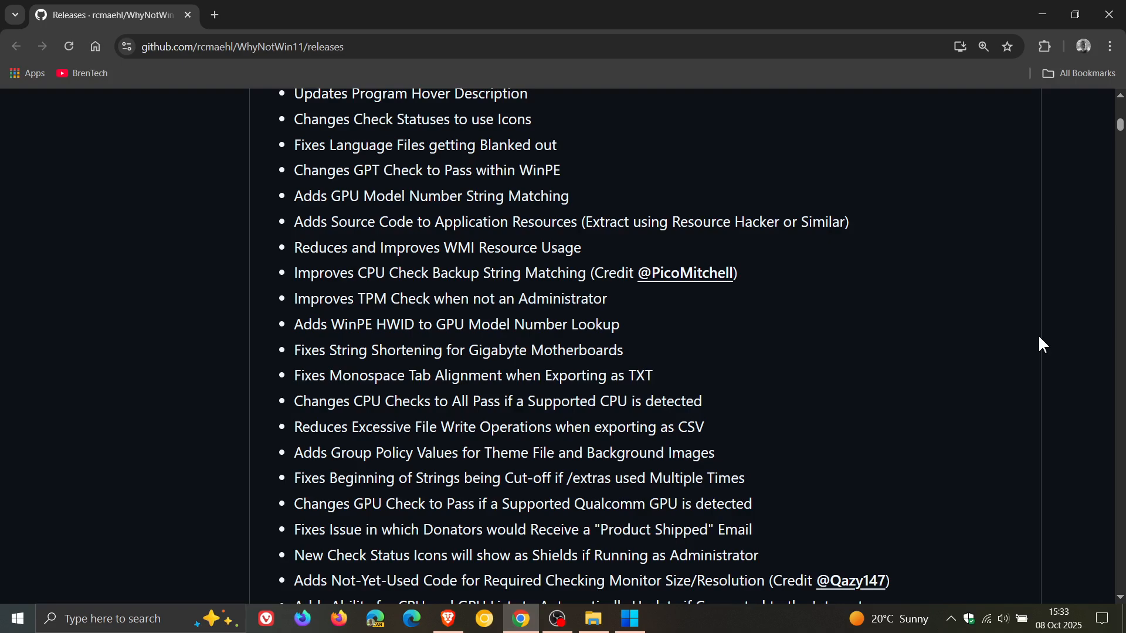
{"action": "scroll", "scroll_direction": "up", "scroll_amount": 3}
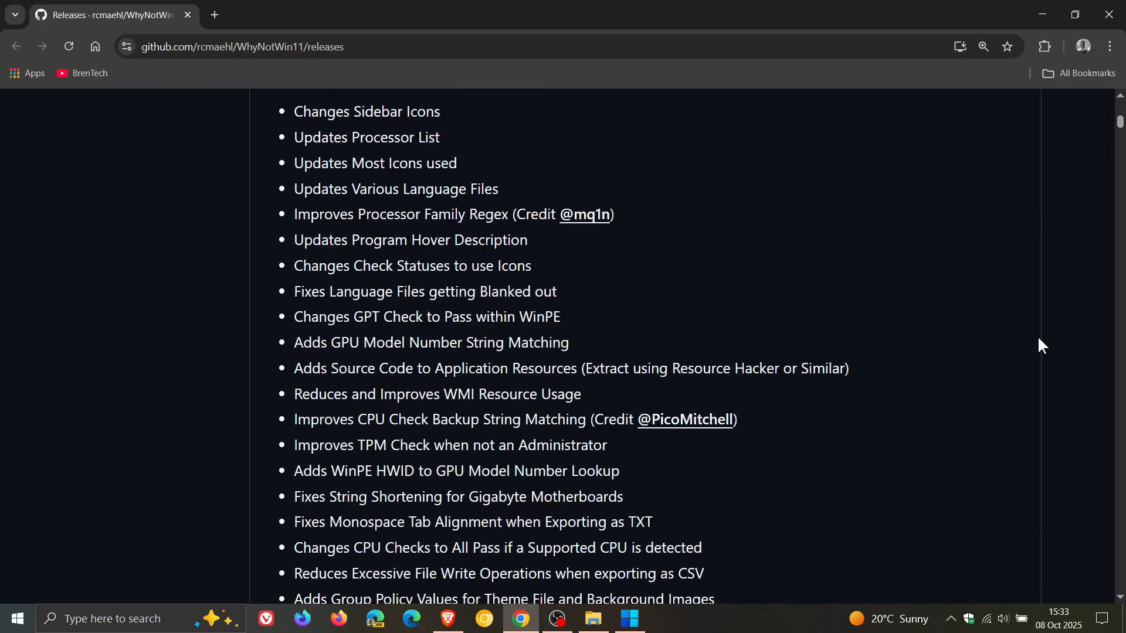
{"action": "scroll", "scroll_direction": "up", "scroll_amount": 3}
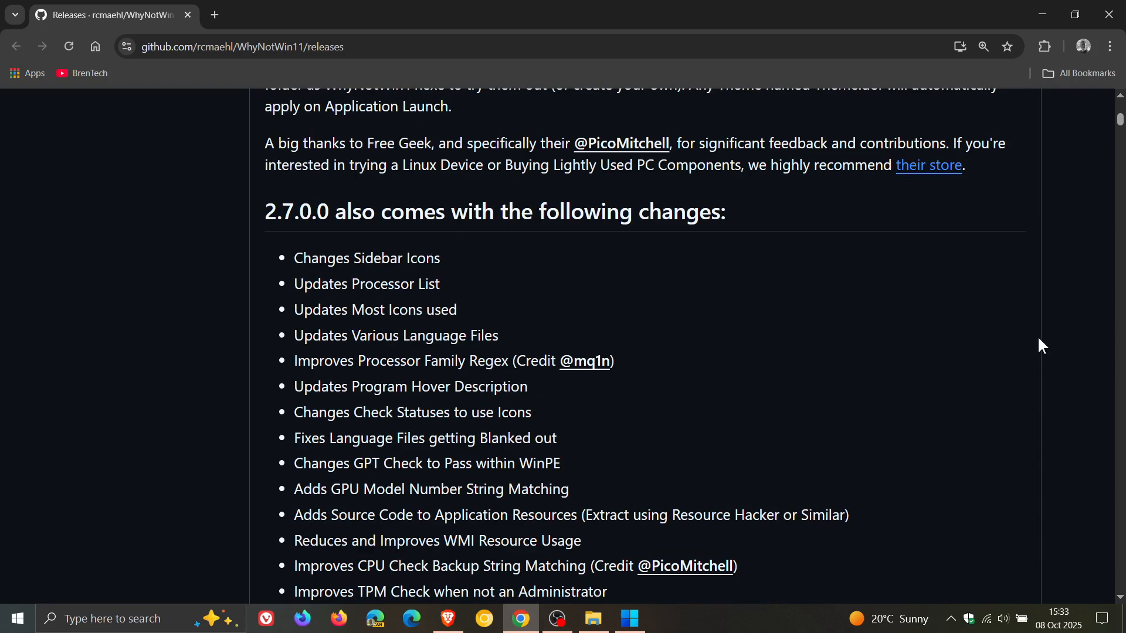
{"action": "scroll", "scroll_direction": "up", "scroll_amount": 3}
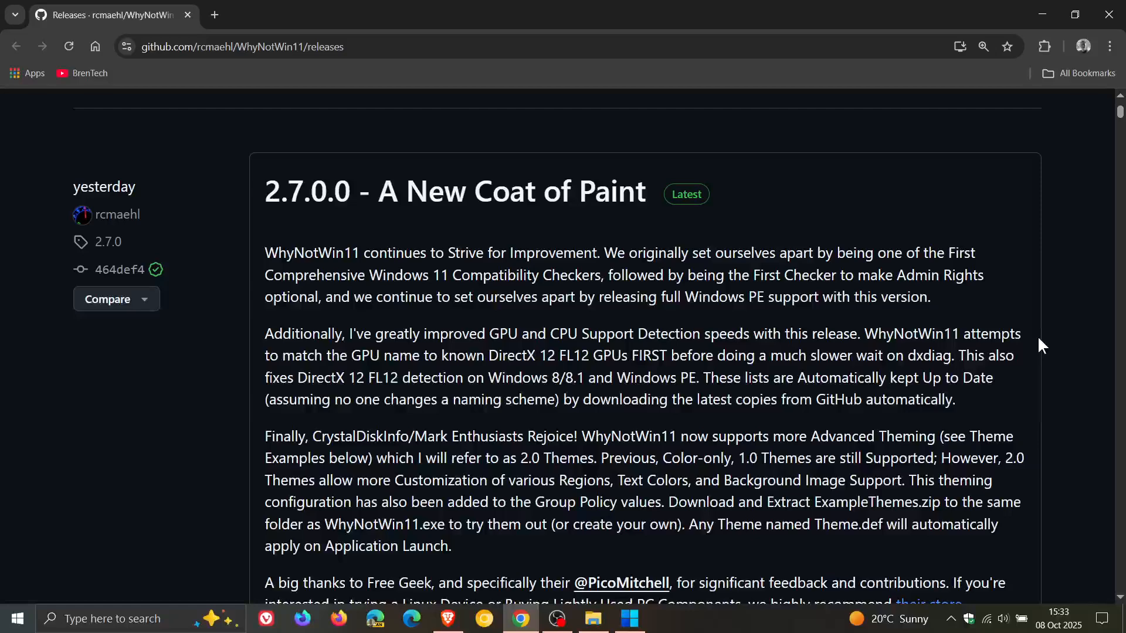
{"action": "scroll", "scroll_direction": "up", "scroll_amount": 3}
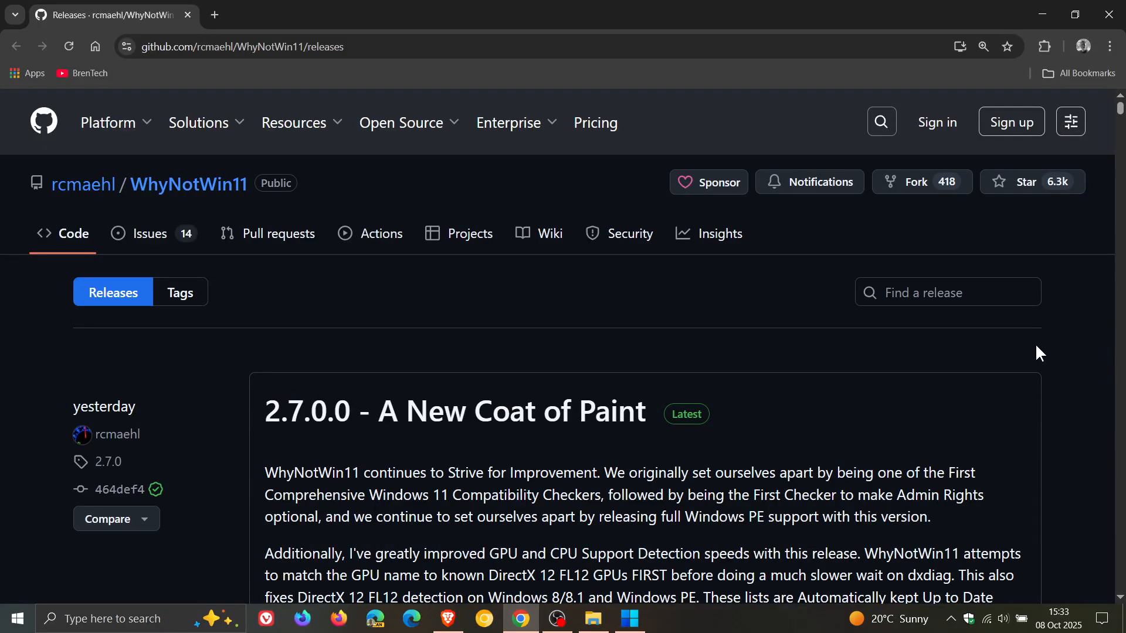
{"action": "mouse_move", "coordinate": [990, 230]}
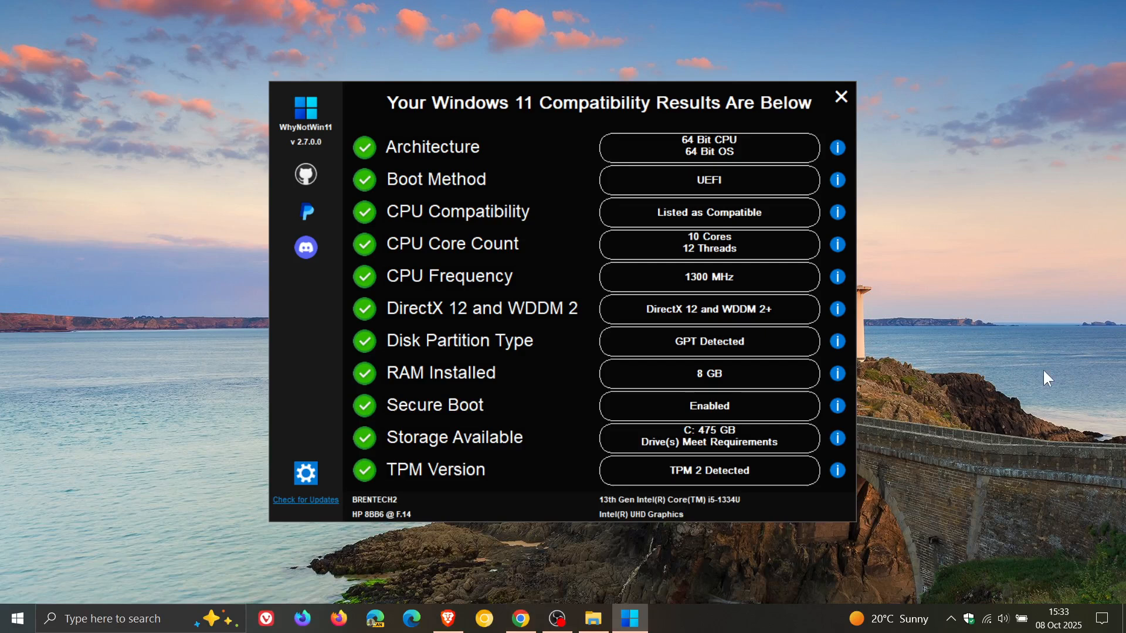
{"action": "mouse_move", "coordinate": [955, 253]}
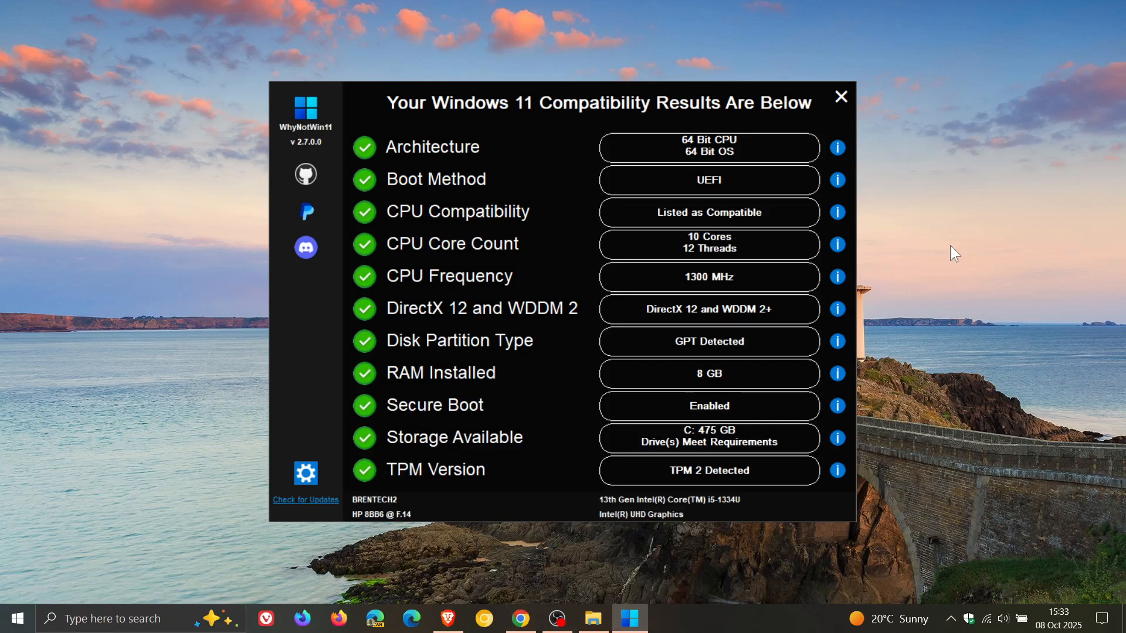
{"action": "mouse_move", "coordinate": [981, 425]}
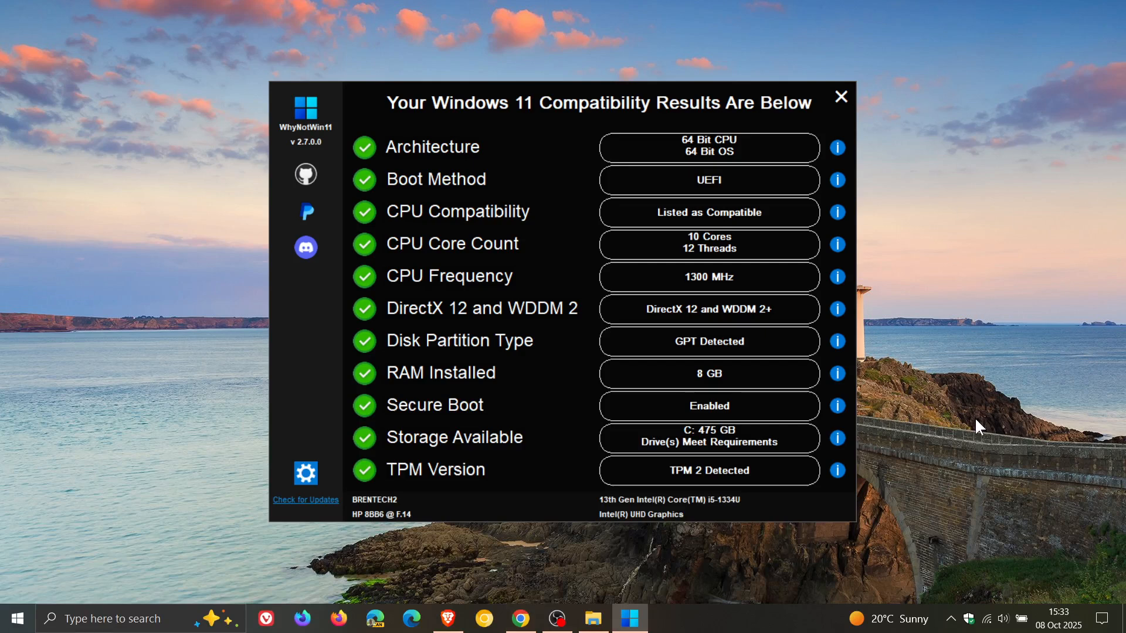
{"action": "mouse_move", "coordinate": [982, 444]}
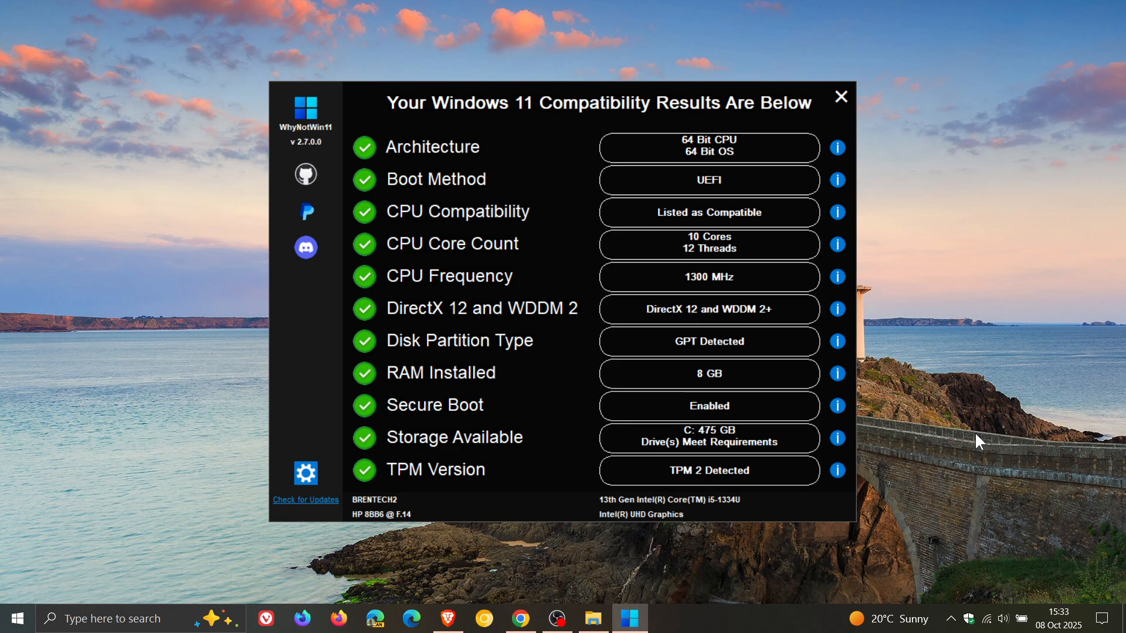
{"action": "mouse_move", "coordinate": [914, 154]}
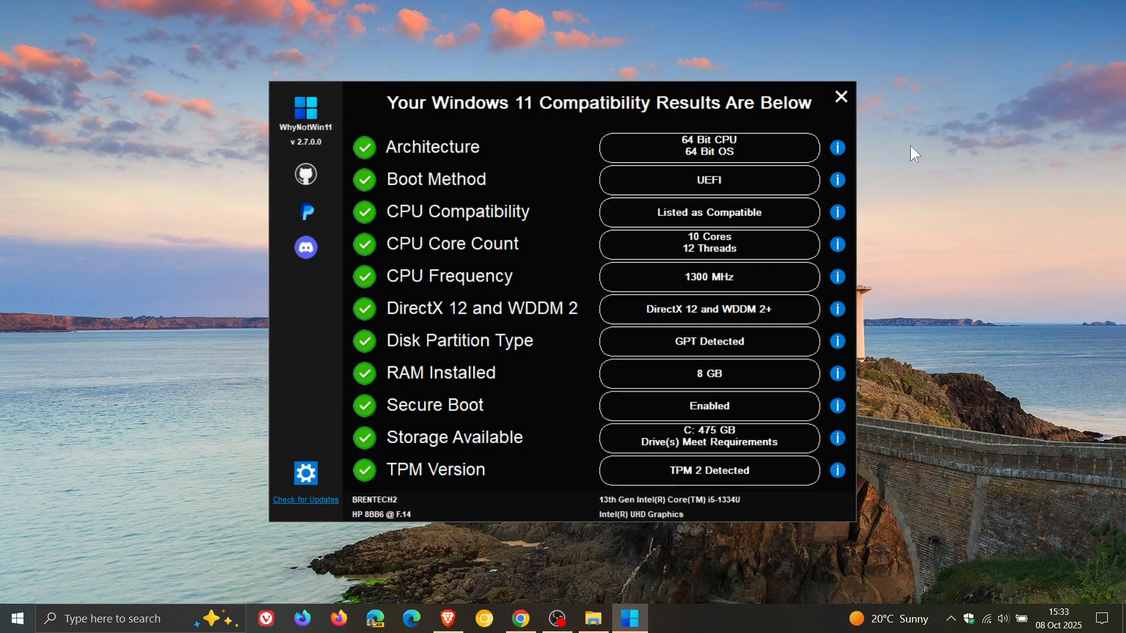
Close the WhyNotWin11 results window using its top-right close button.
{"action": "left_click", "coordinate": [840, 97]}
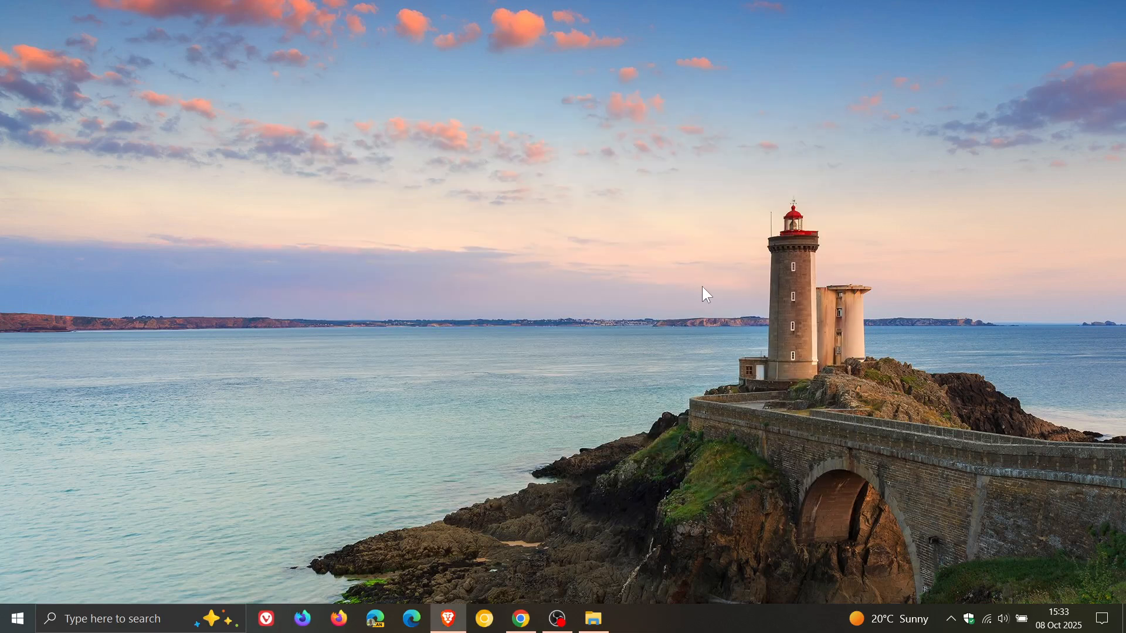